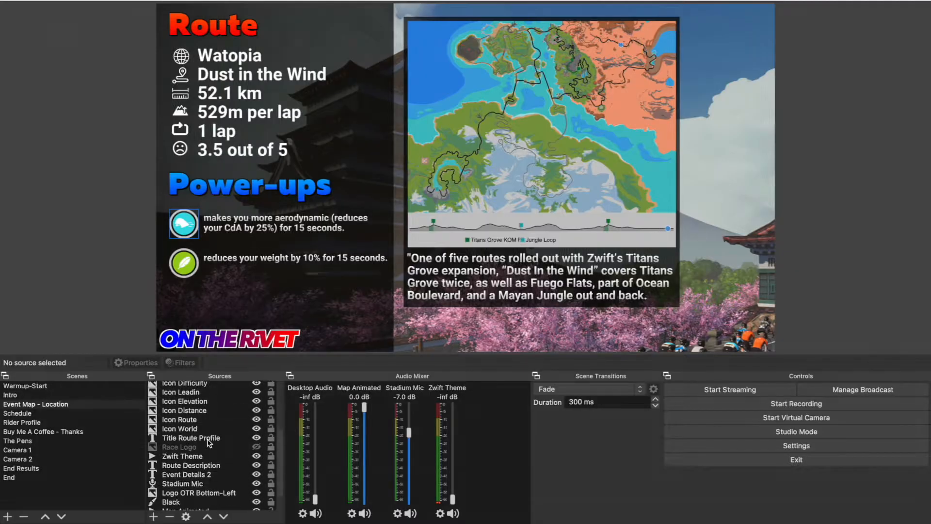
- Preview the Event Map - Location scene with the Dust in the Wind route details
left_click(192, 431)
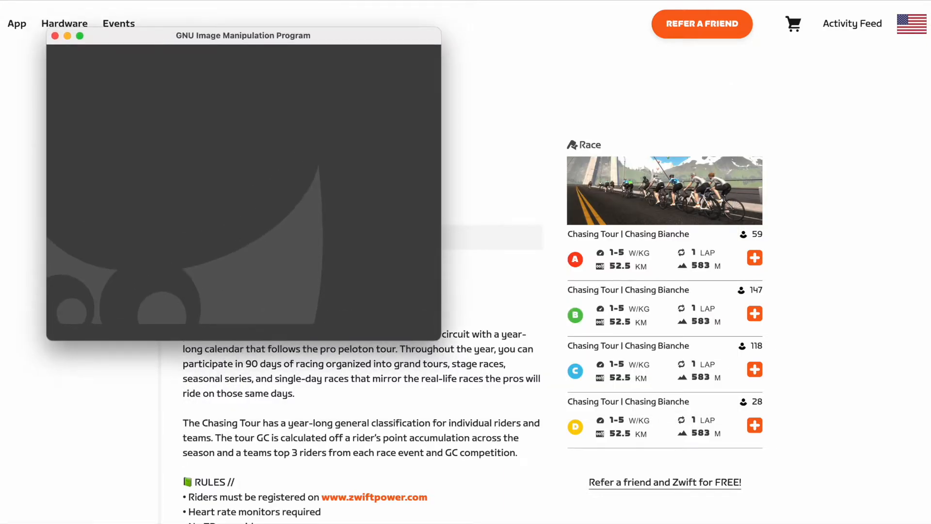
- Show the scenery background layer and retype the caption for Chasing Bianche / Dust in the Wind
left_click(17, 23)
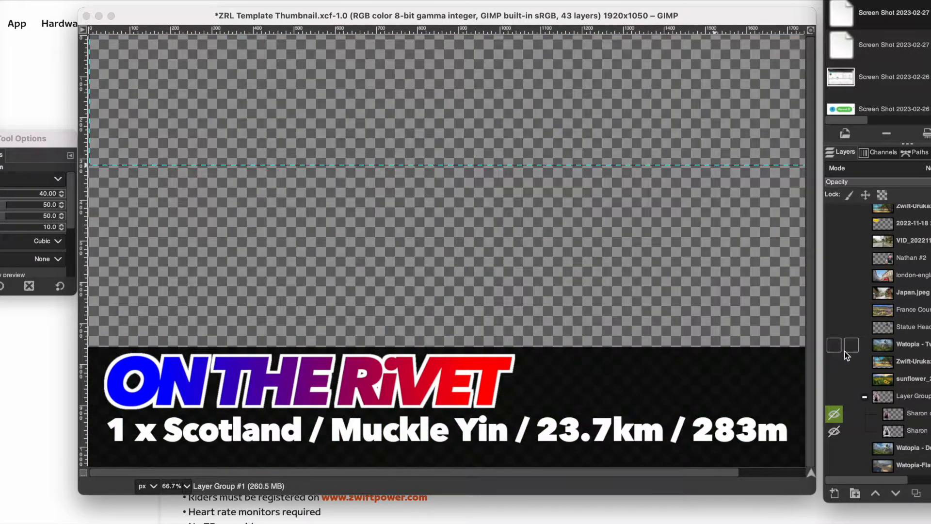
left_click(834, 345)
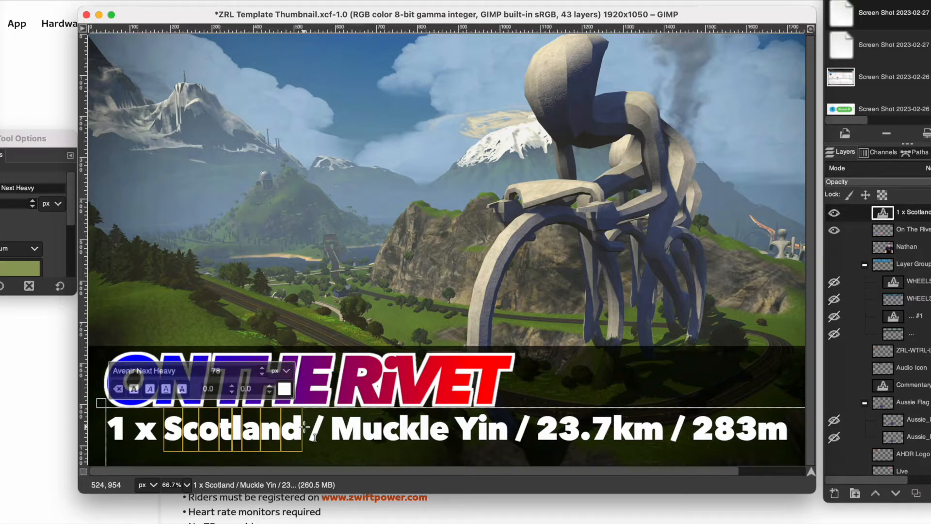
type("Chasing Bianche")
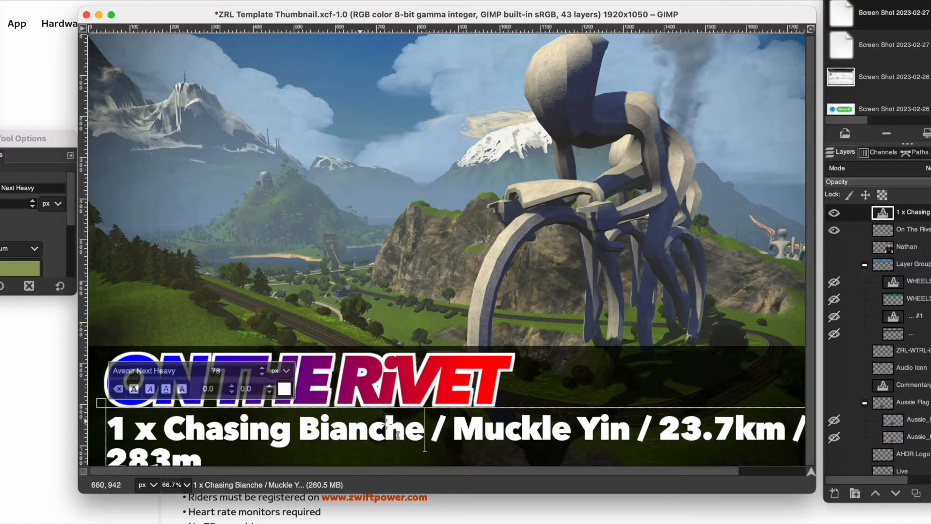
type("Dust in th")
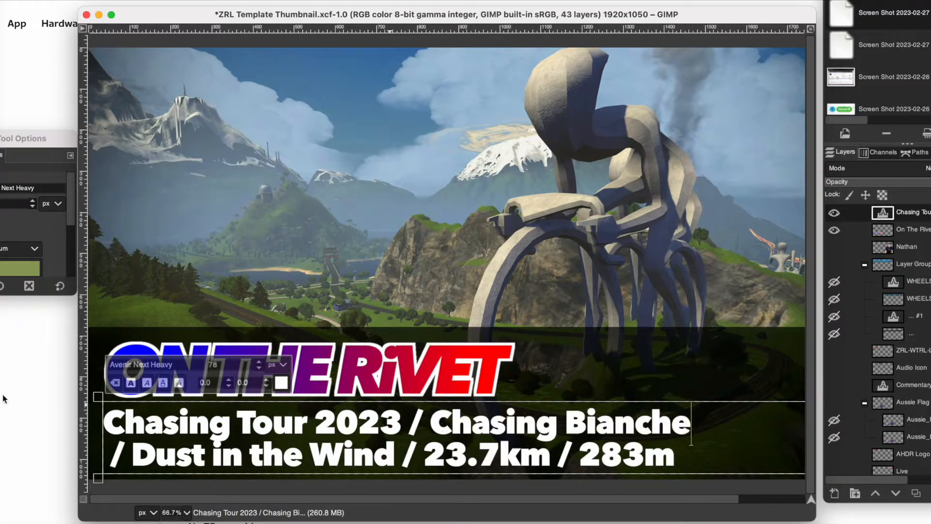
type("1 x")
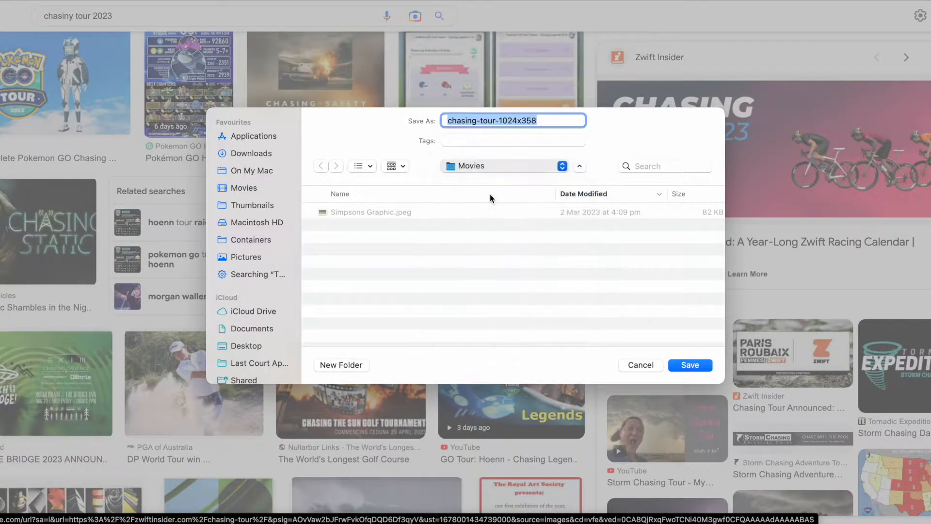
- Create a Chasing Tour 2023 folder in Movies and save the banner image into it
left_click(341, 365)
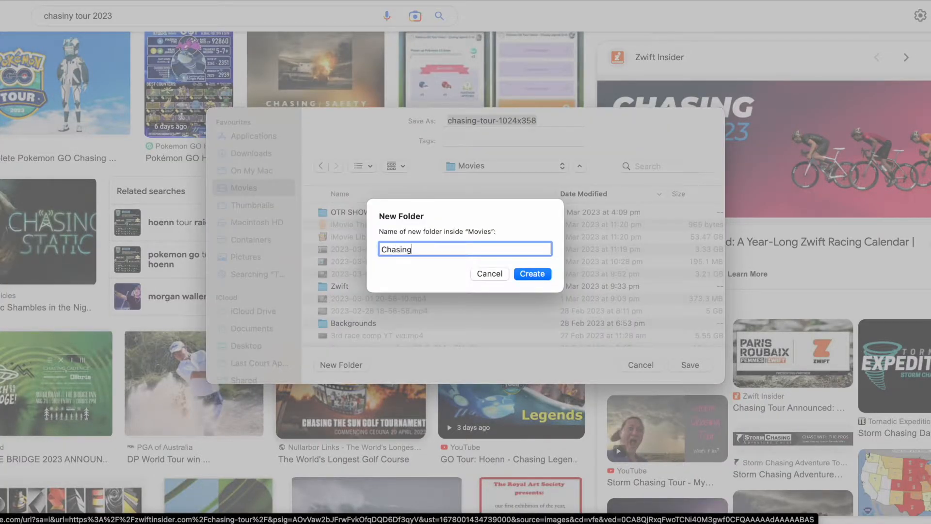
type("Tour 2023")
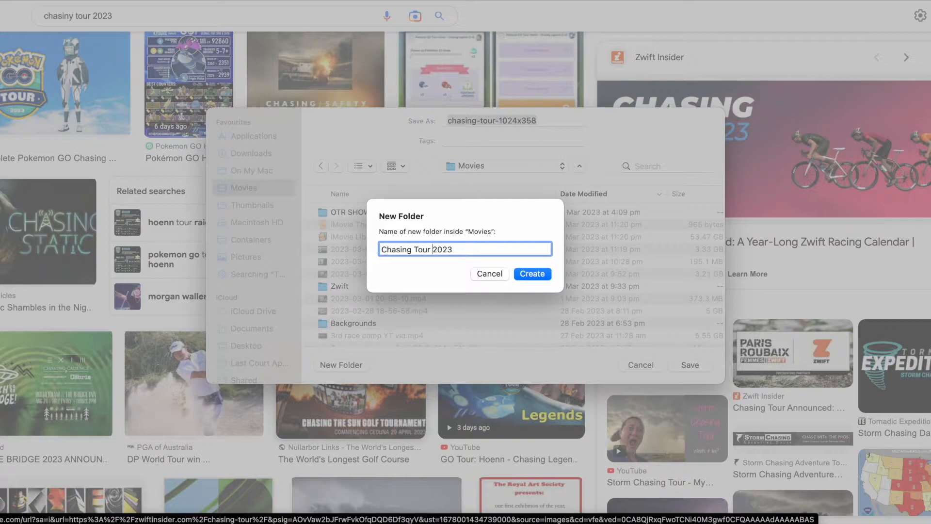
left_click(532, 274)
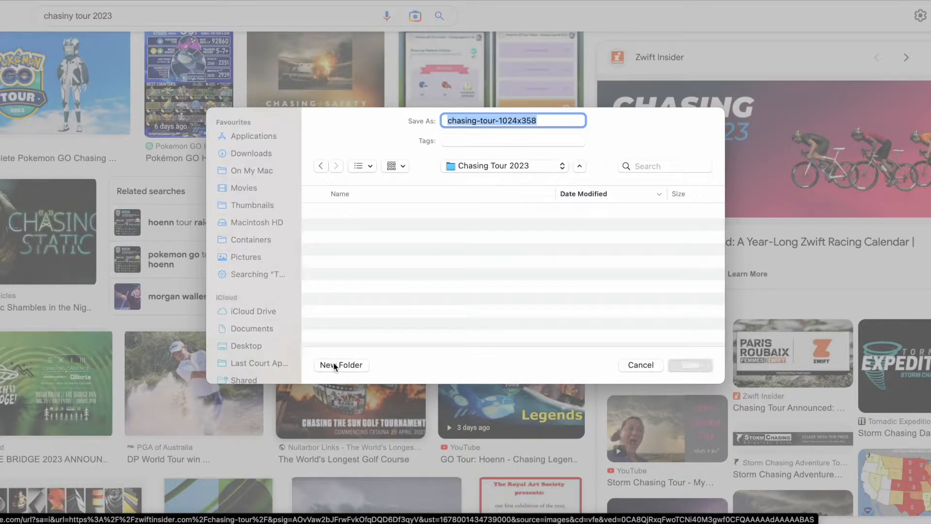
left_click(341, 365)
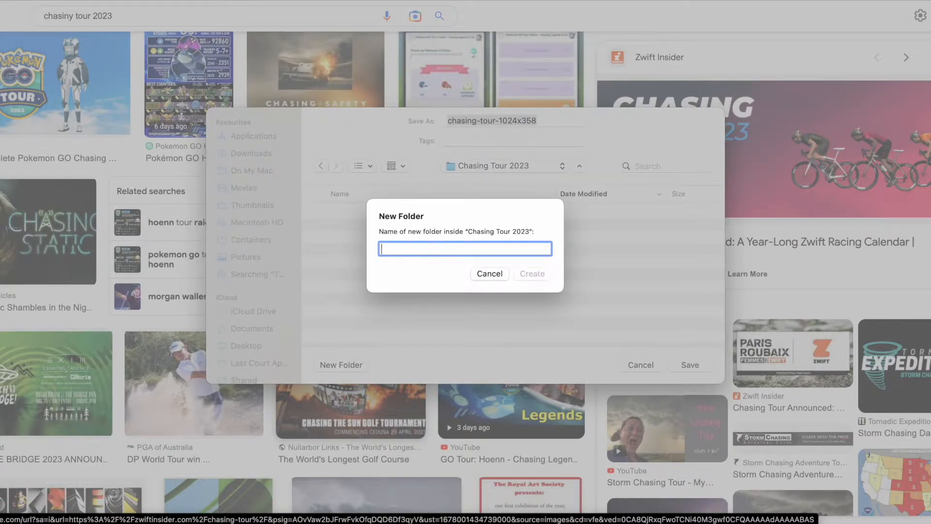
left_click(489, 274)
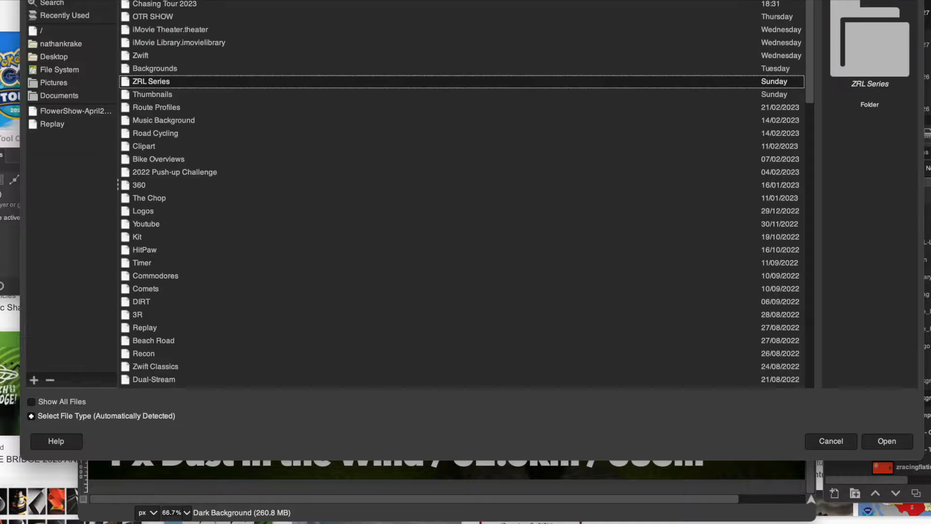
- Add the scaled Chasing Tour banner layer and save as Chasing Tour 2023 Template Thumbnail
left_click(887, 441)
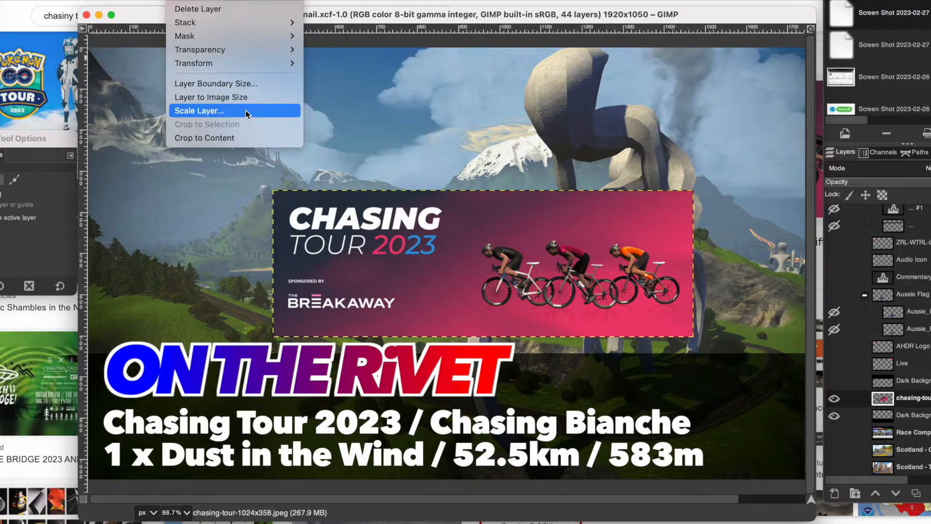
left_click(199, 111)
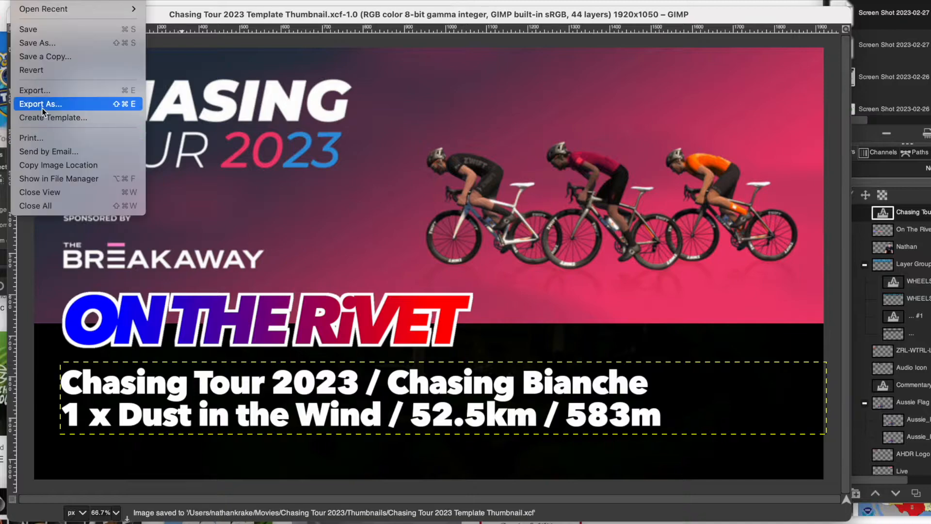
left_click(40, 104)
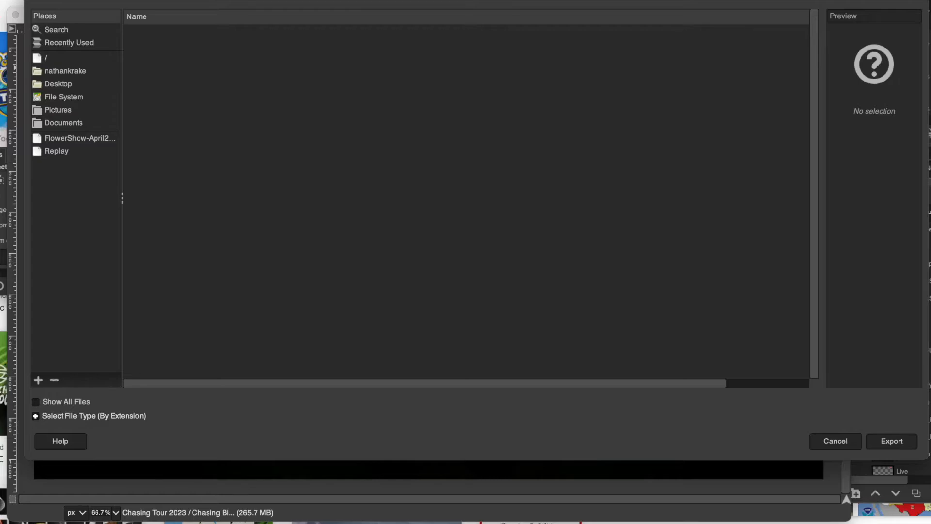
mouse_move(851, 413)
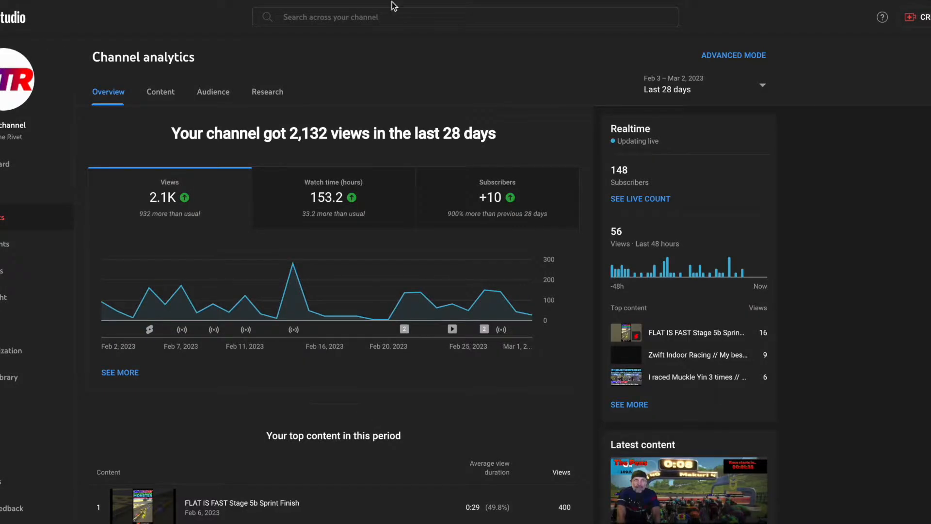
- Schedule a new stream reusing settings from the Zwift ZRL Round 3 Race 6 stream
left_click(922, 17)
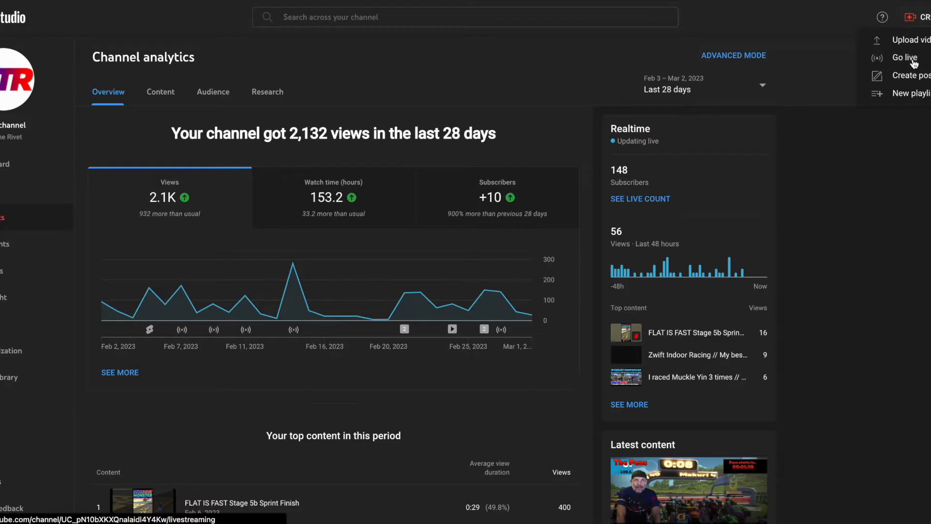
left_click(905, 58)
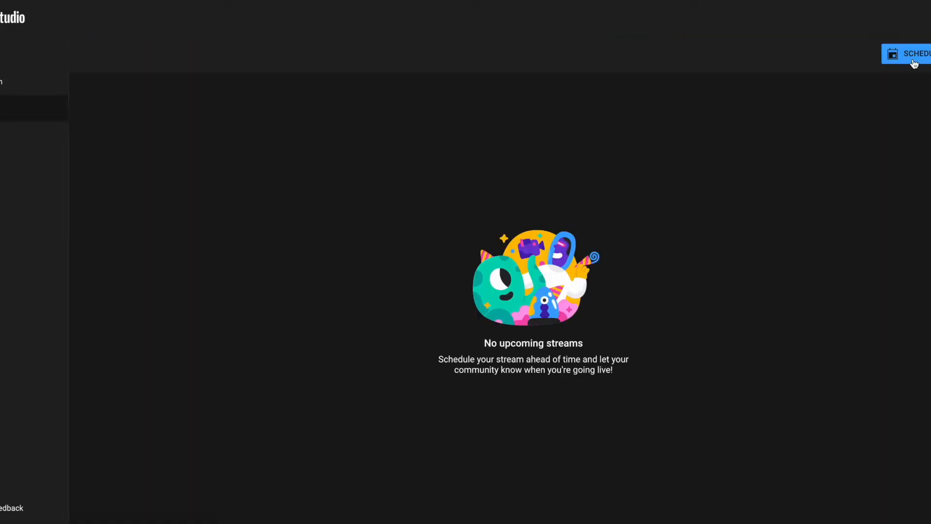
left_click(913, 53)
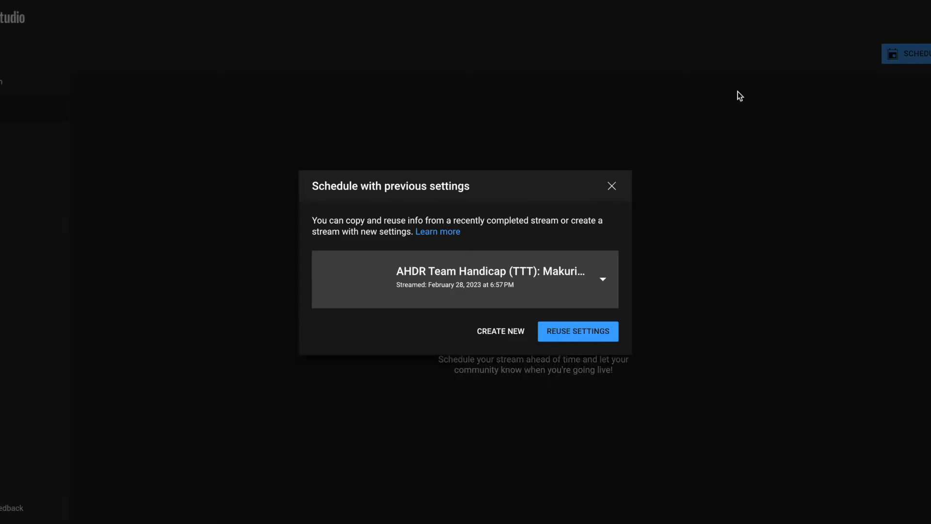
left_click(602, 279)
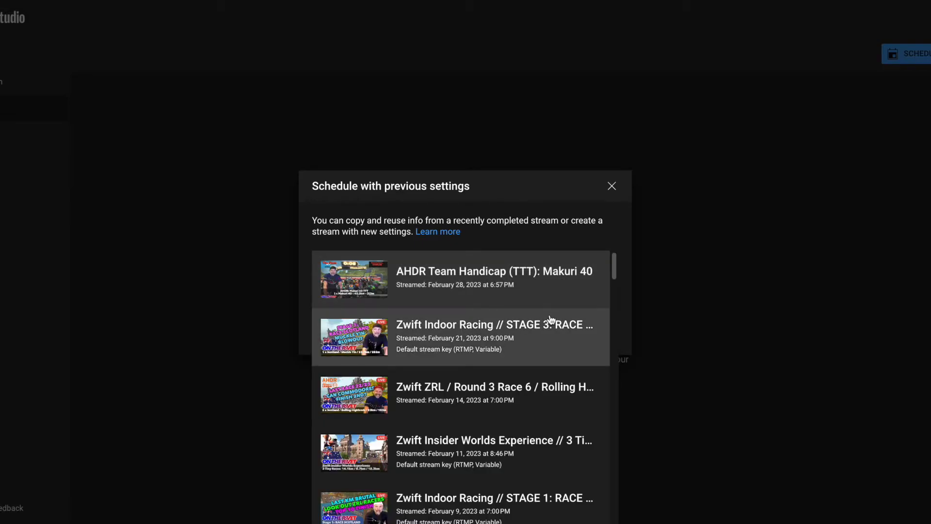
left_click(495, 387)
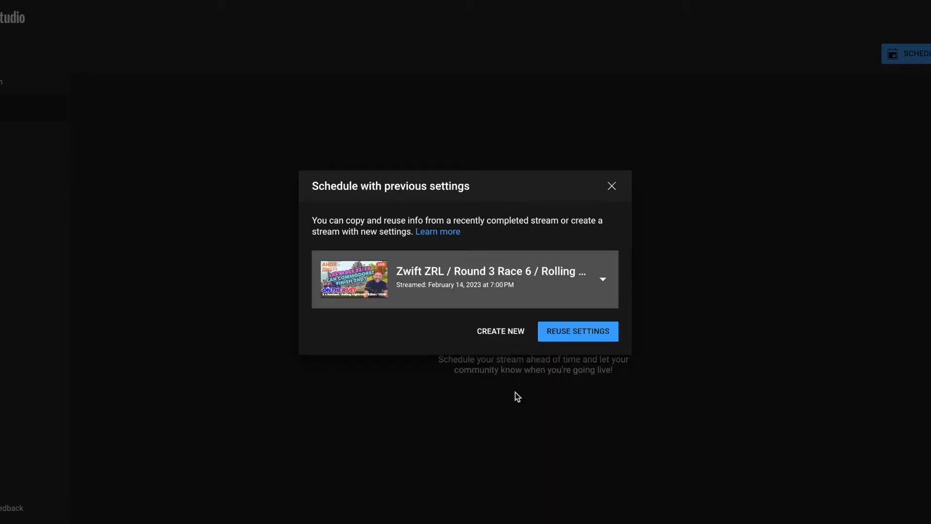
left_click(577, 331)
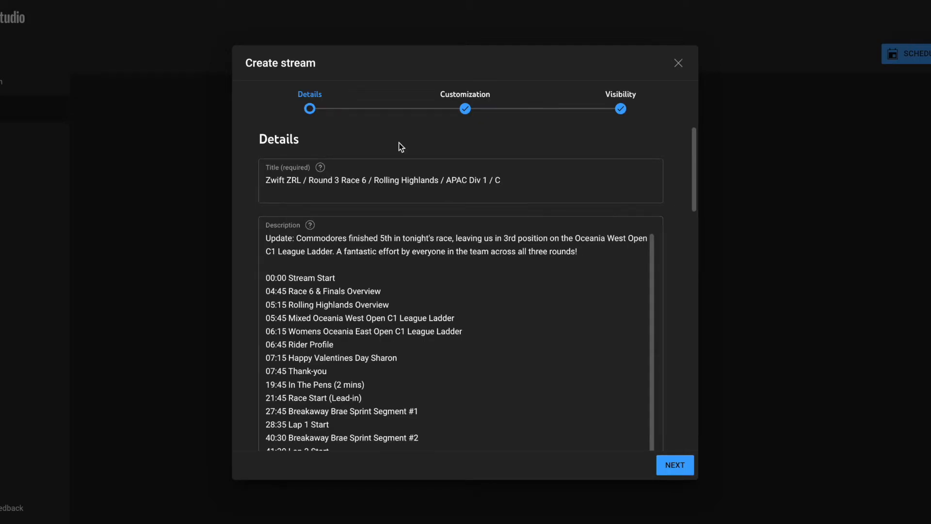
- Retitle the stream for Chasing Tour / Chasing Bianche / Dust in the Wind and rewrite the description
type("Zwift Chasing Touur 2023")
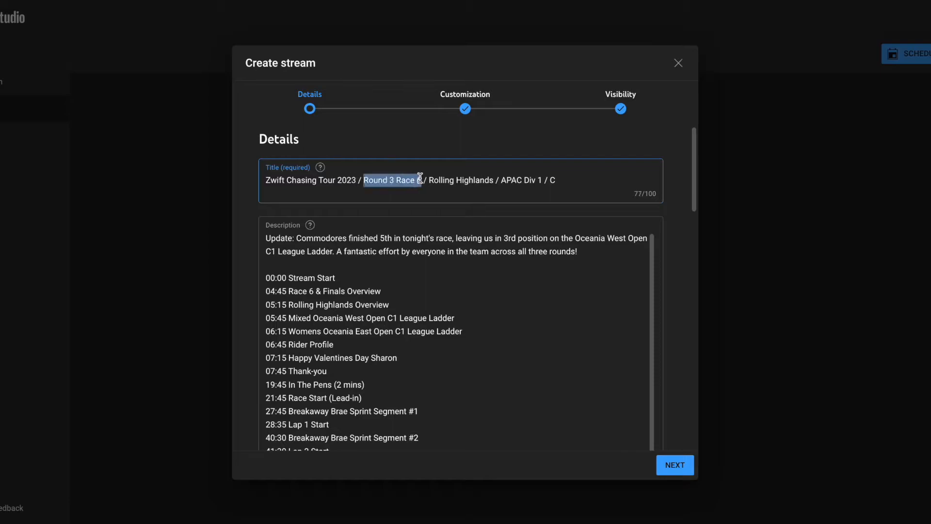
type("Chasing Bianche / Dust in t")
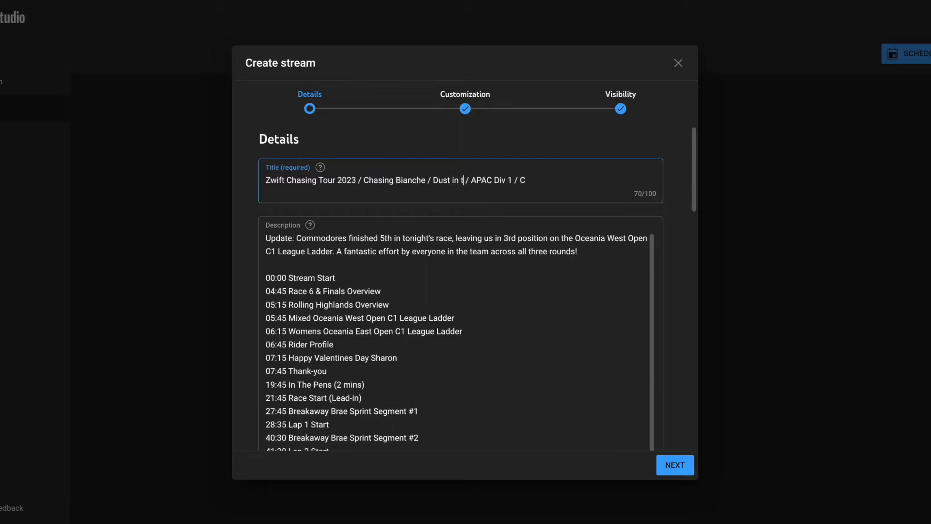
type("he Wind")
left_click(460, 333)
type("Tonight we kick of a")
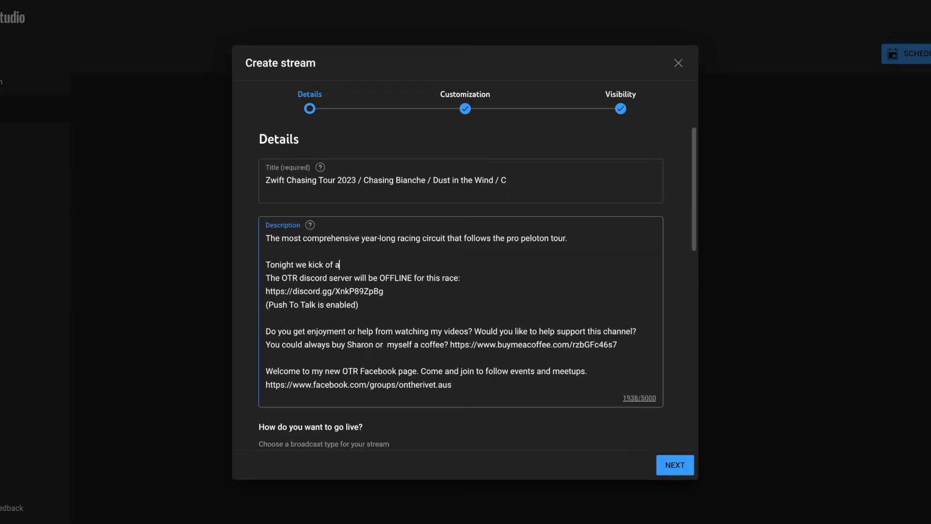
type("year long racing challenge with Chasing Bianche, the first race")
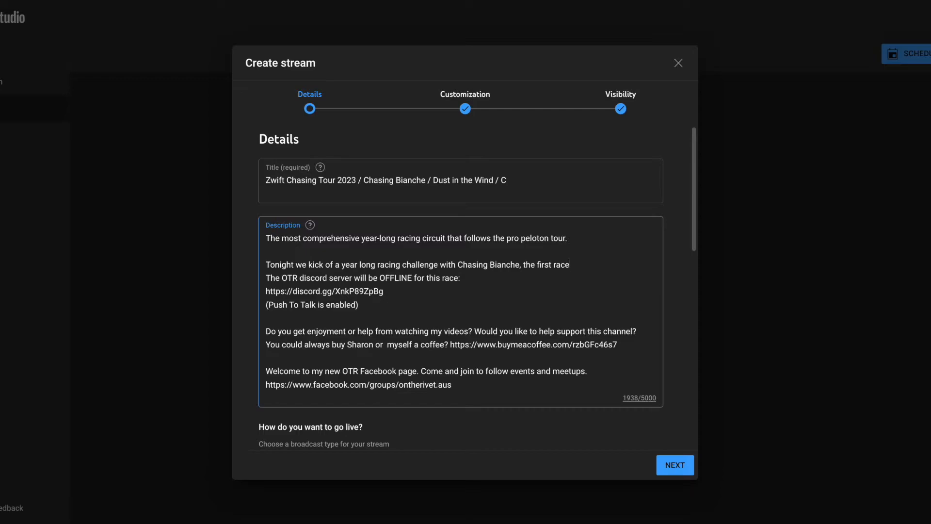
type("This first race will be around Dust in the Wind route located in Wa")
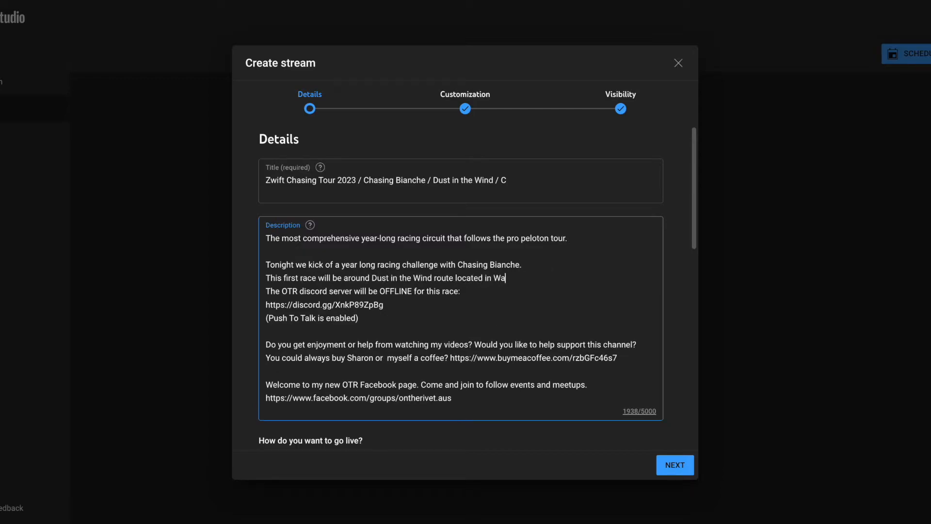
type("topia, a 52km 583m")
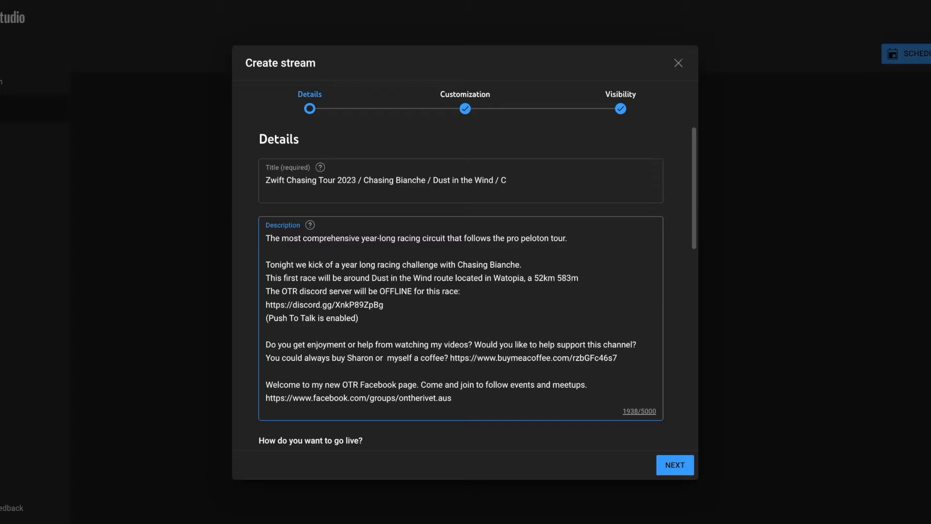
type("gut churning,")
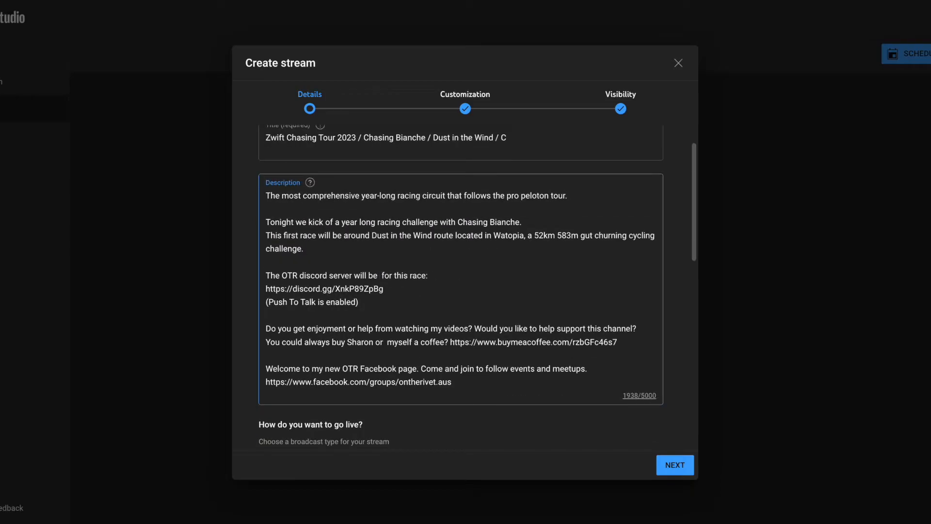
type("ONLINE")
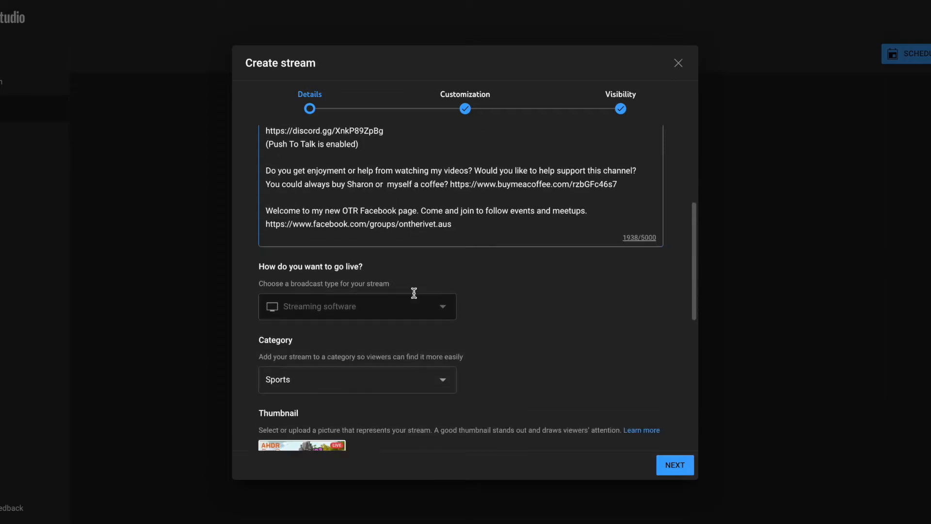
- Add the stream to the Chasing Tour 2023 playlist, keep it Public, and finish
scroll("down", 3)
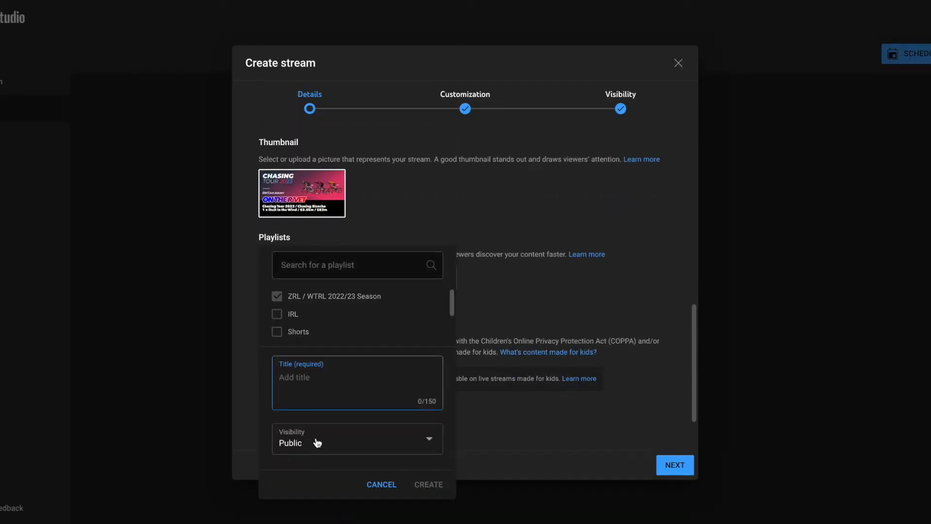
type("Chasing Tour 2023")
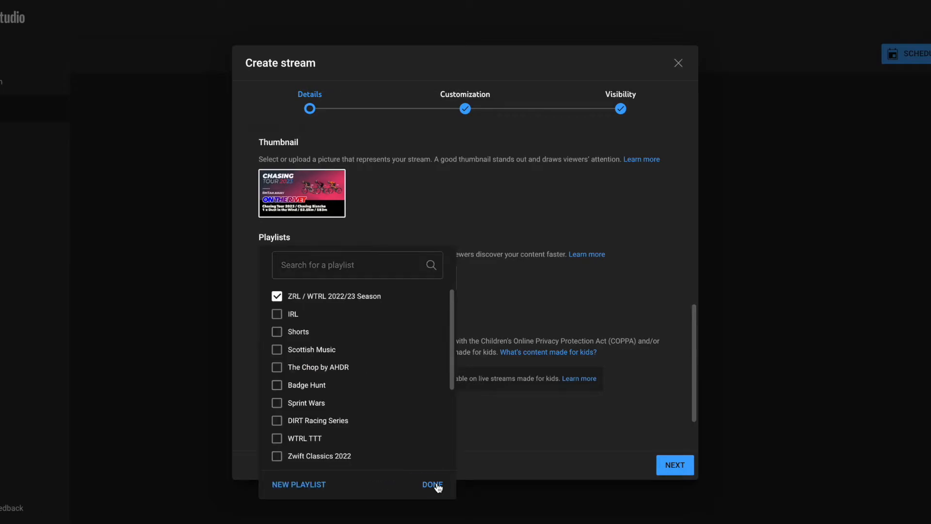
left_click(432, 484)
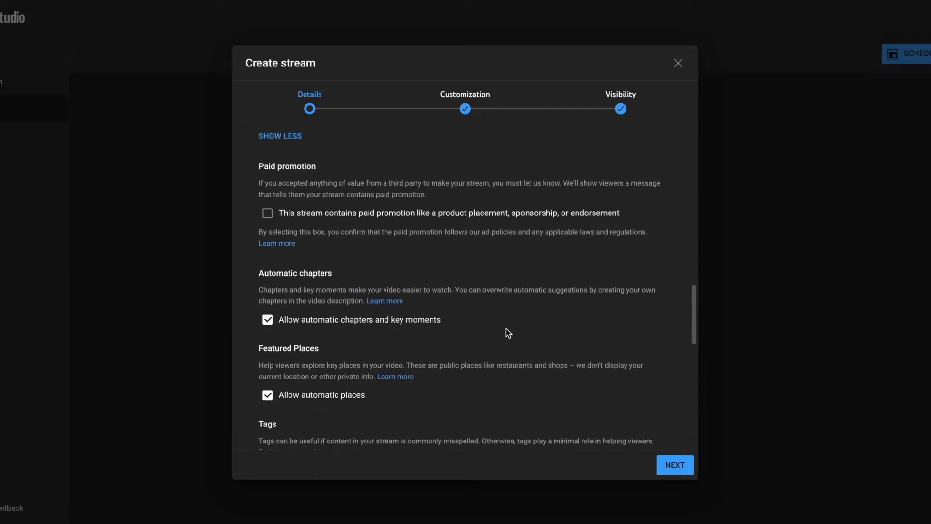
scroll("down", 3)
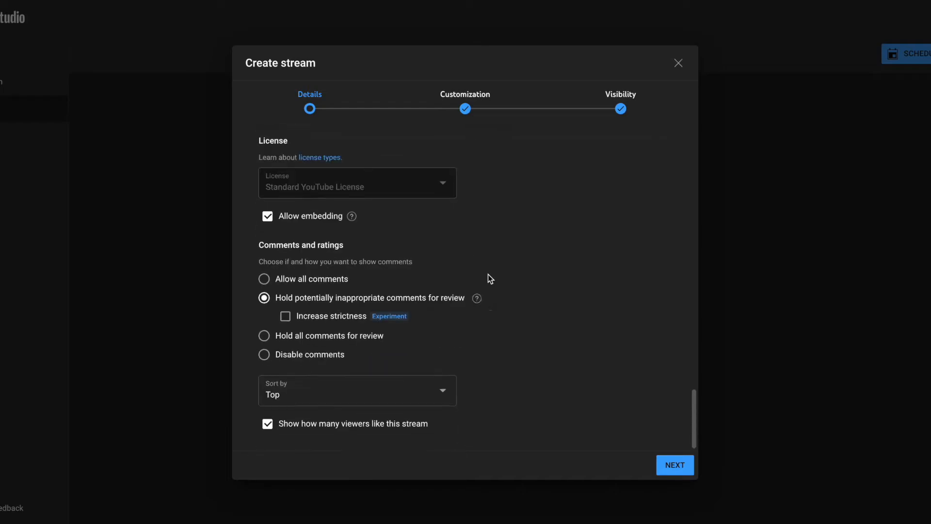
left_click(674, 465)
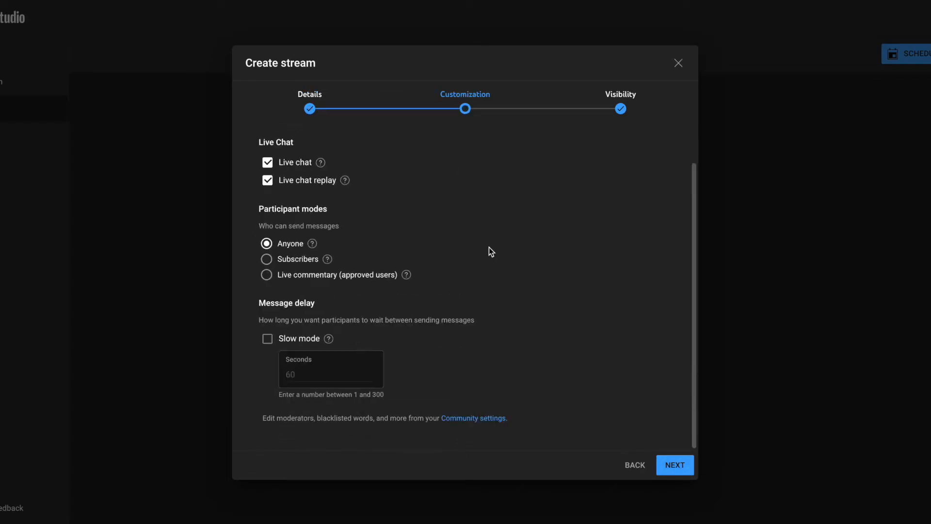
left_click(674, 465)
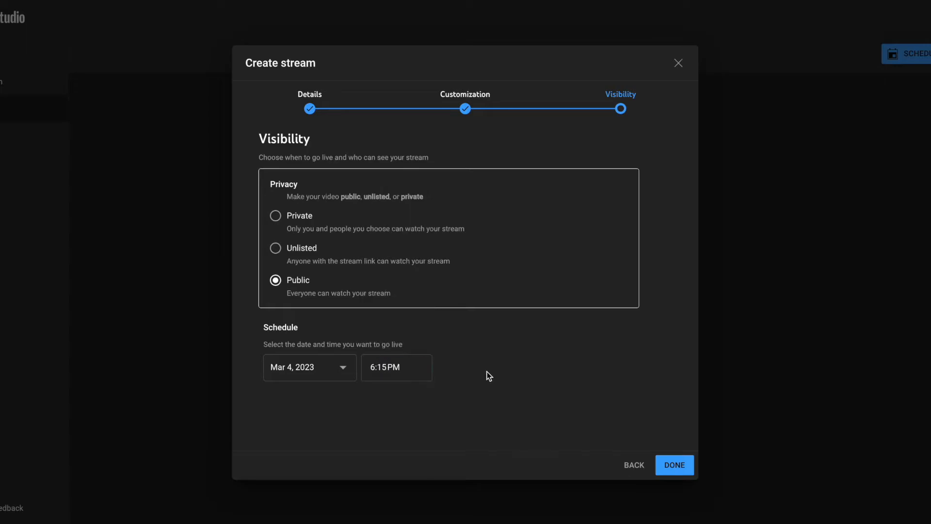
left_click(674, 465)
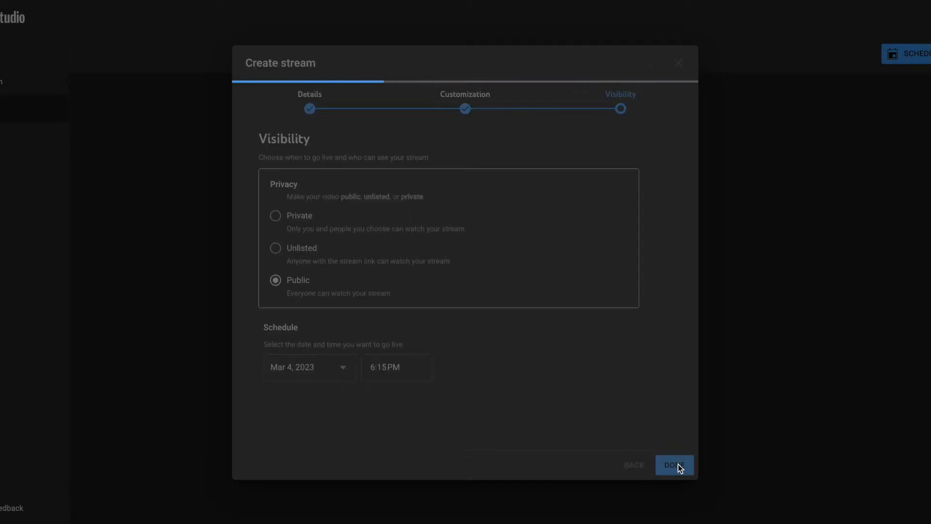
left_click(674, 465)
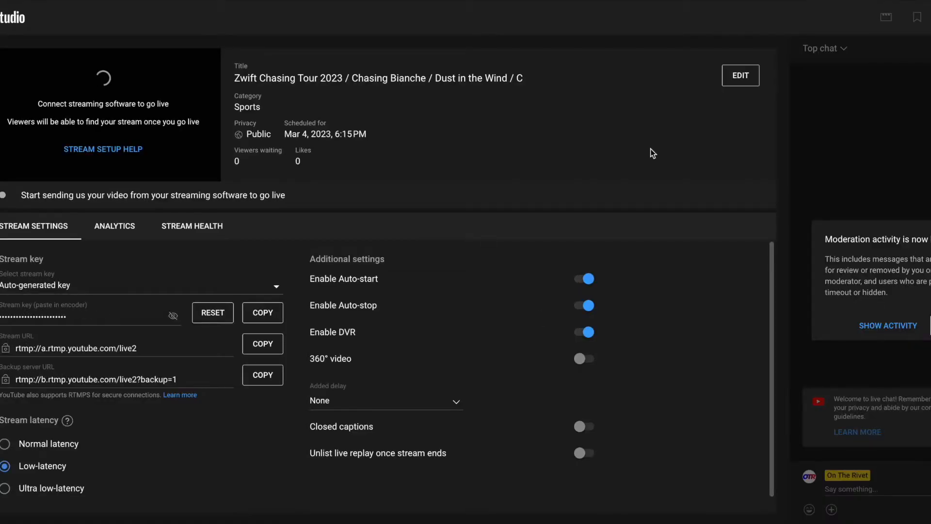
- Move the stream's scheduled start to 9:15 PM and save the change
left_click(740, 75)
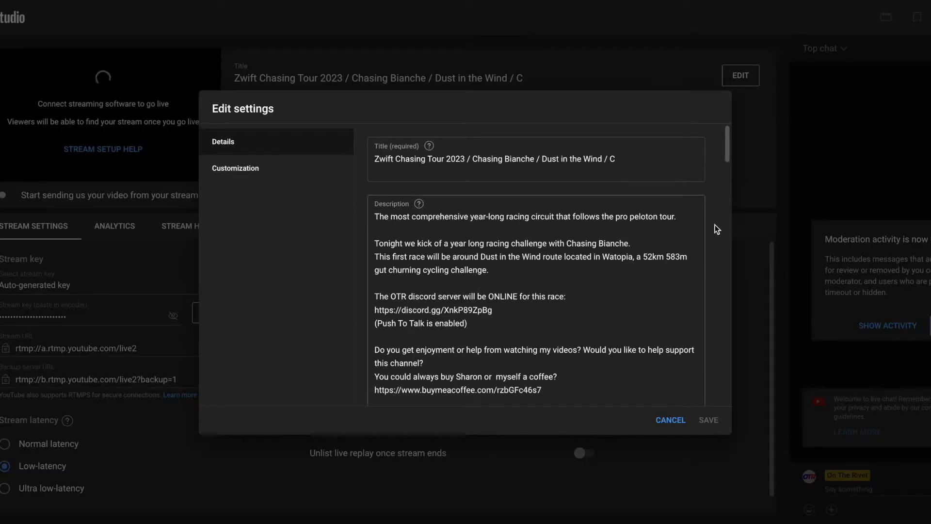
scroll("down", 3)
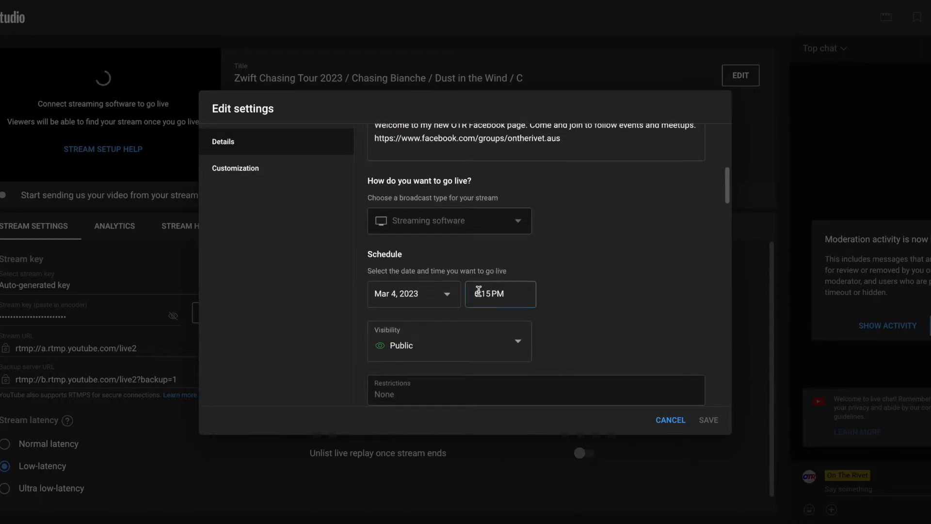
type("9:15 PM")
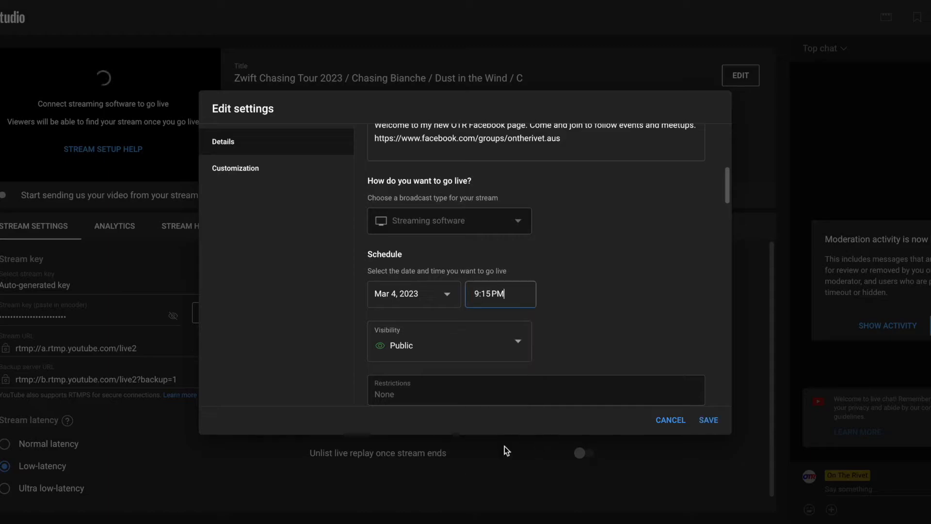
left_click(708, 420)
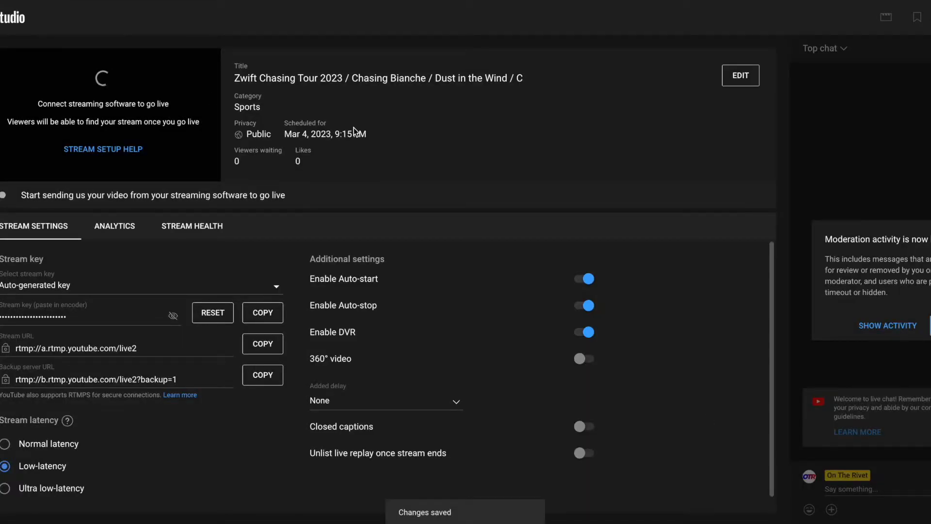
mouse_move(704, 346)
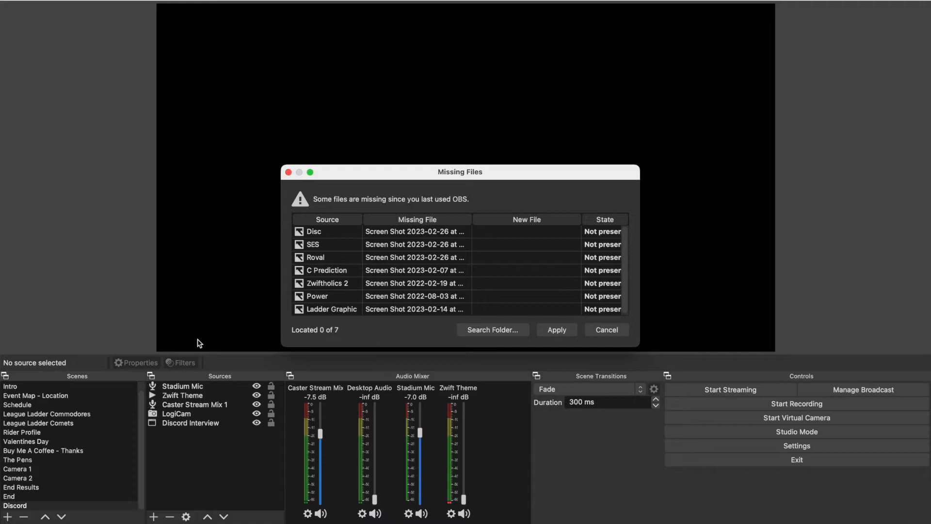
- Dismiss the missing files warning, select Intro, and add a Chasing Tour 2023 scene collection
left_click(606, 330)
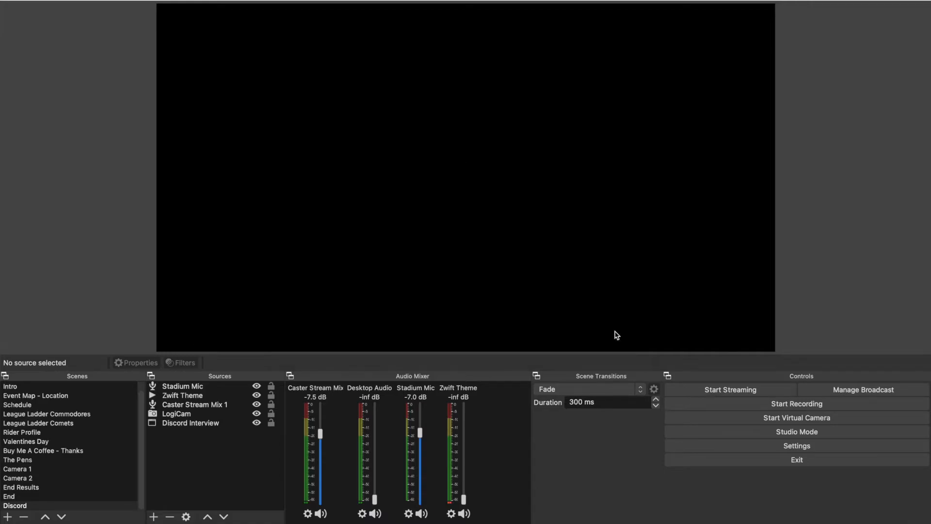
left_click(11, 386)
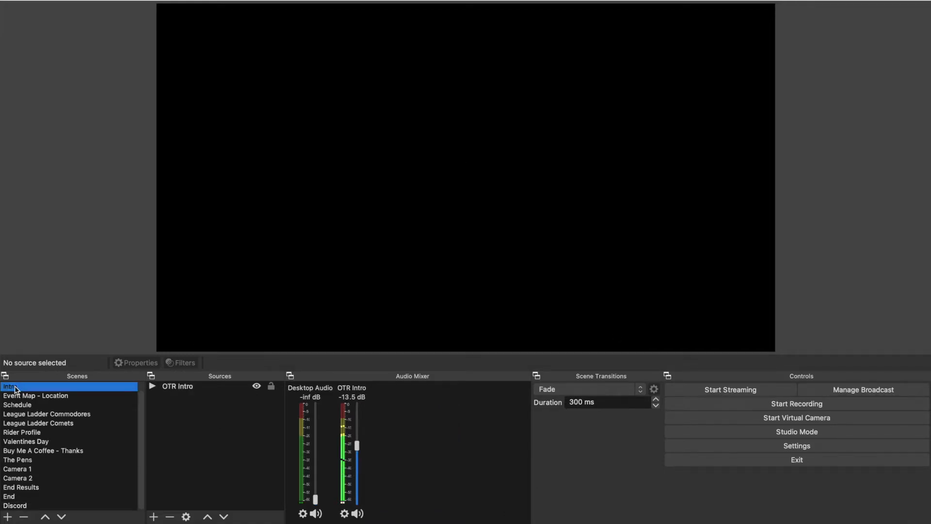
left_click(25, 385)
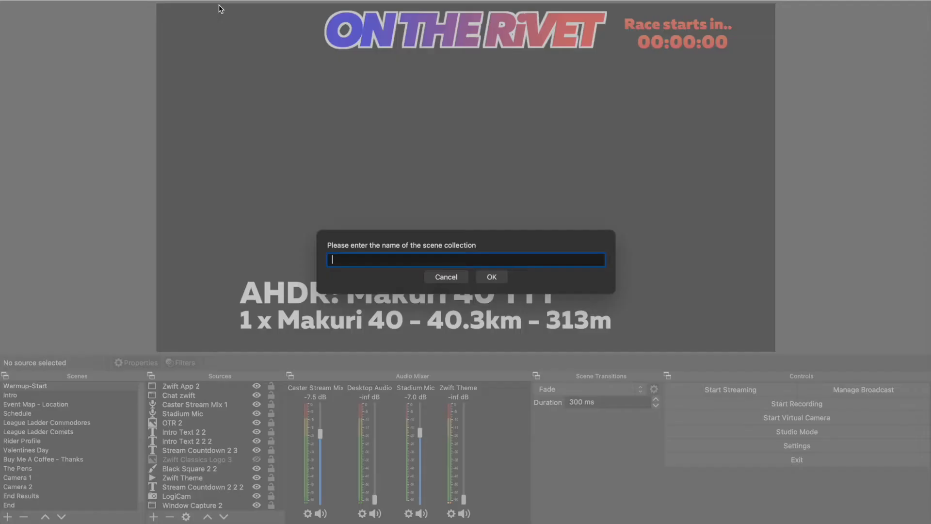
type("Chasing Tour")
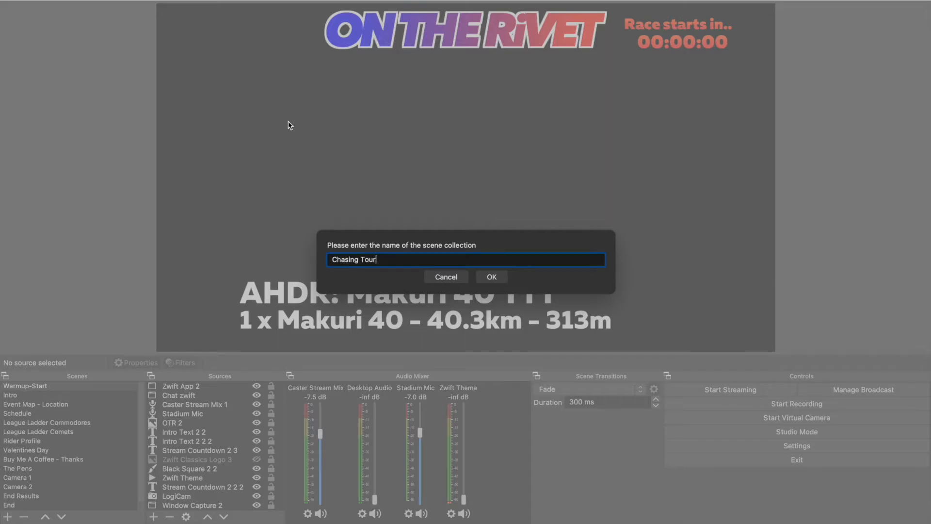
type("2023")
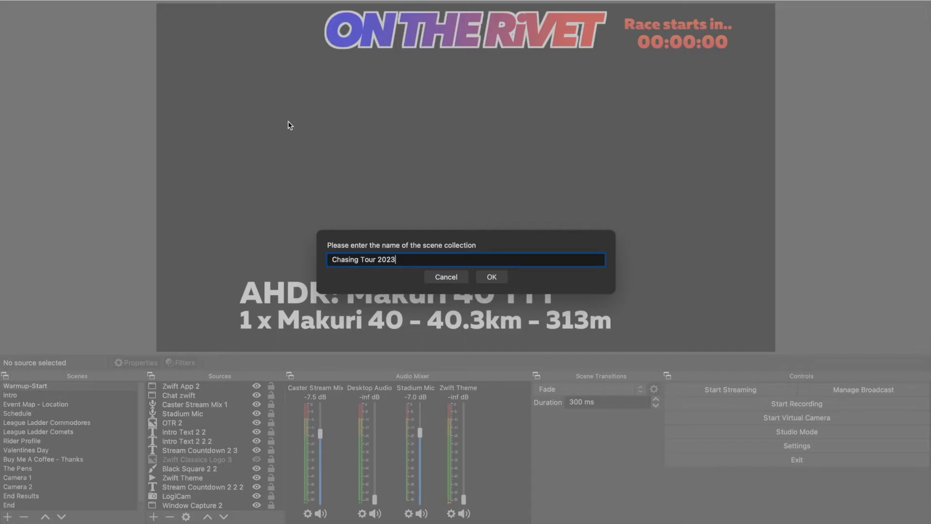
left_click(490, 276)
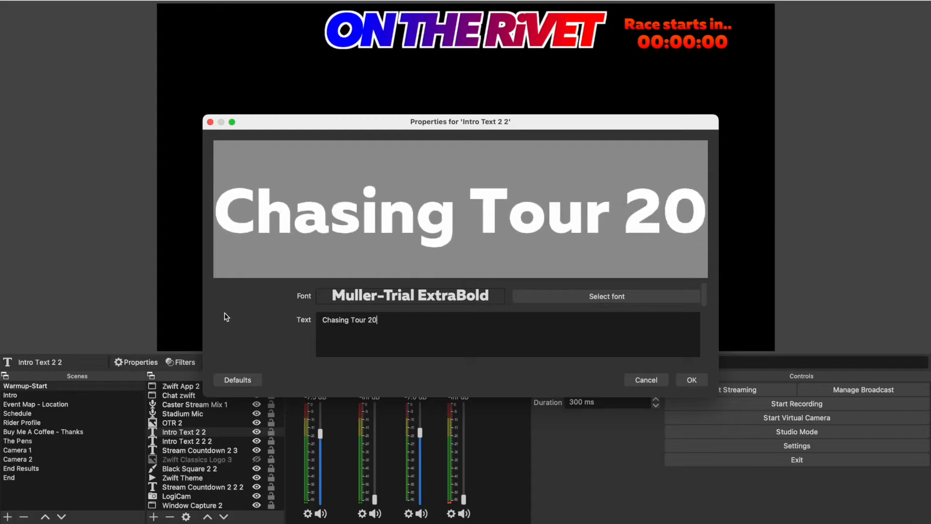
- Change the title text to Chasing Tour 2023 / Chasing Bianche in Purista
type("23 / Chasing Bianche")
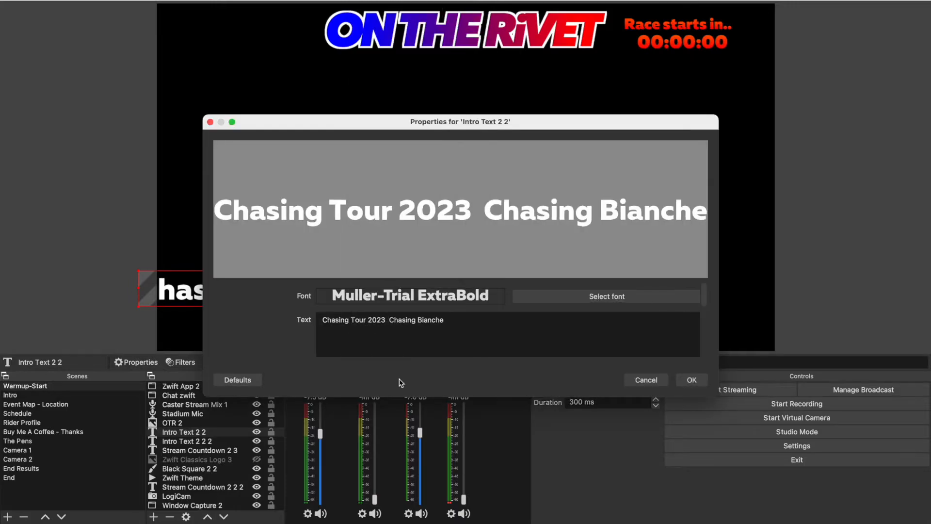
left_click(606, 296)
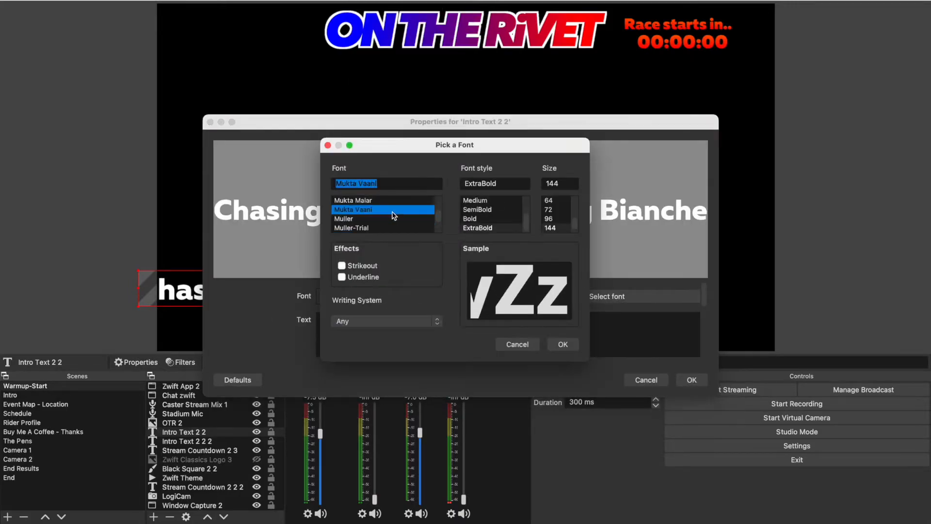
left_click(346, 228)
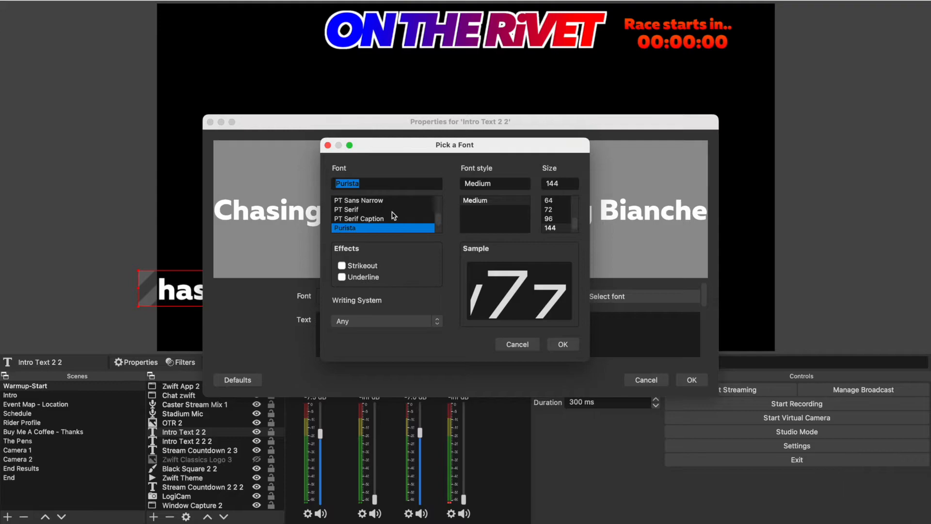
left_click(562, 344)
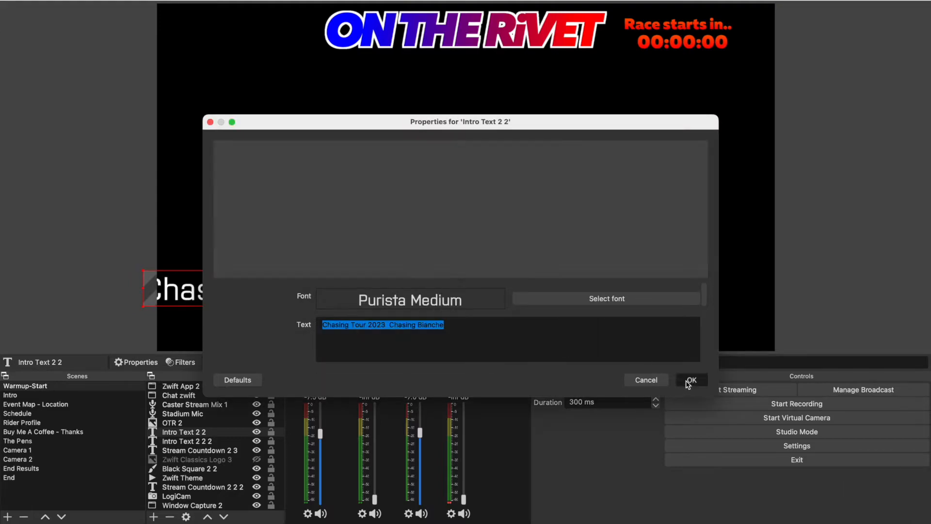
left_click(691, 379)
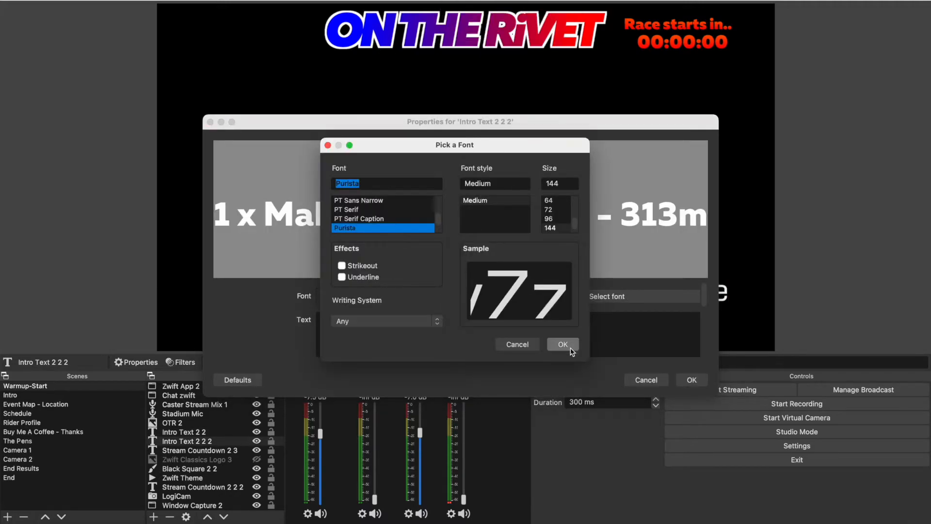
- Set the route details line to Purista and give the title a new colour
left_click(561, 344)
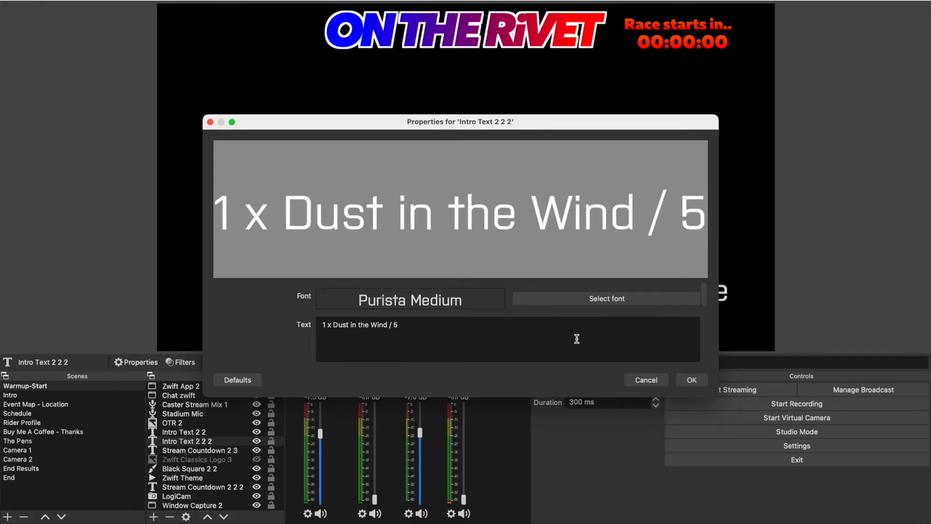
left_click(691, 379)
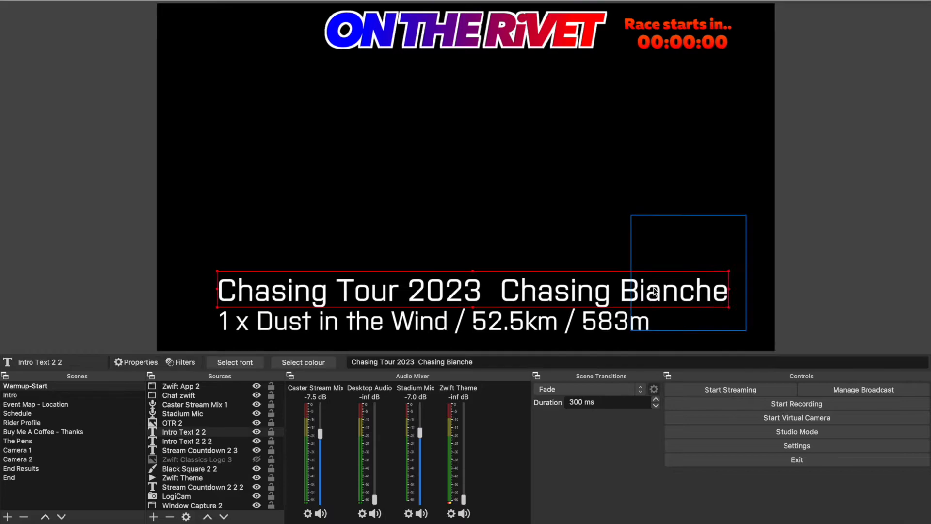
left_click(135, 362)
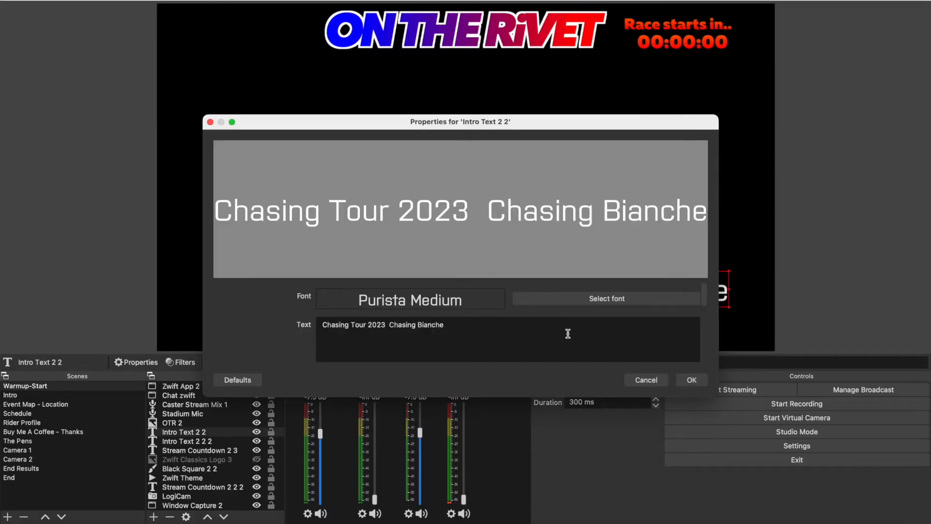
left_click(606, 299)
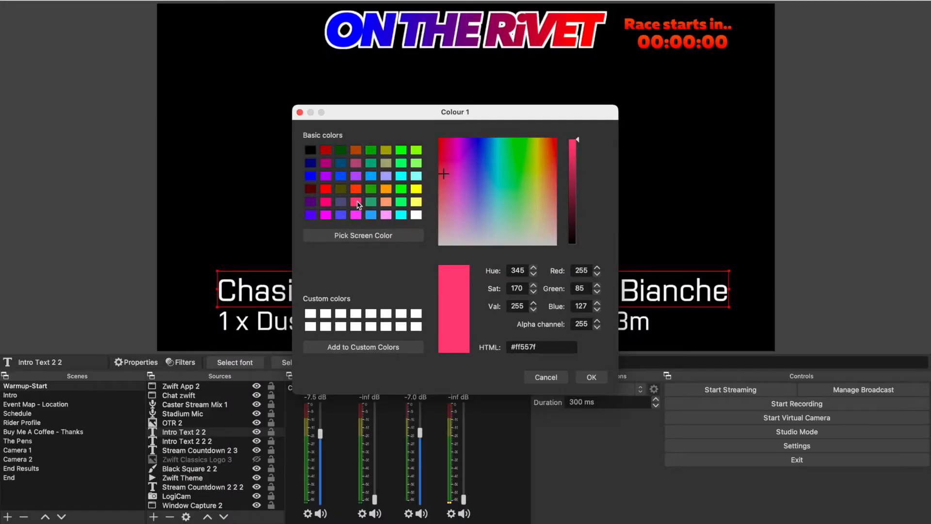
left_click(591, 377)
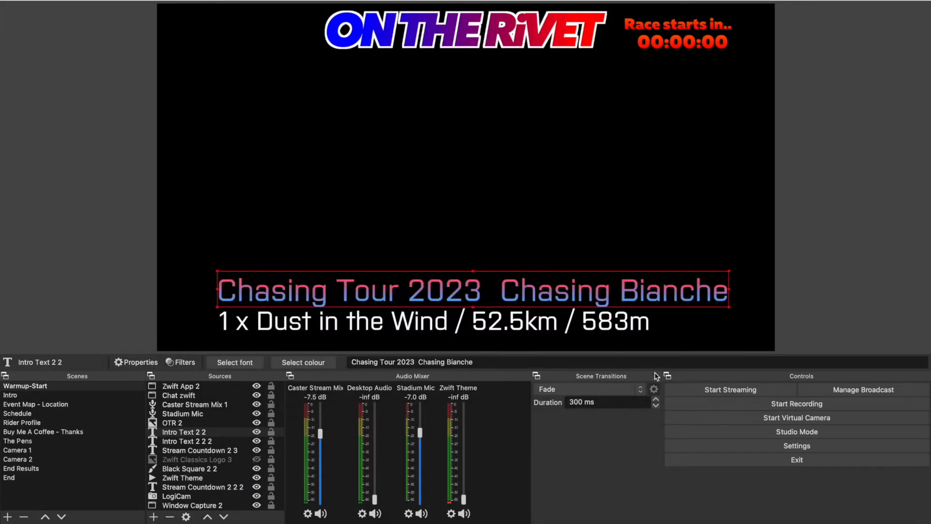
left_click(127, 185)
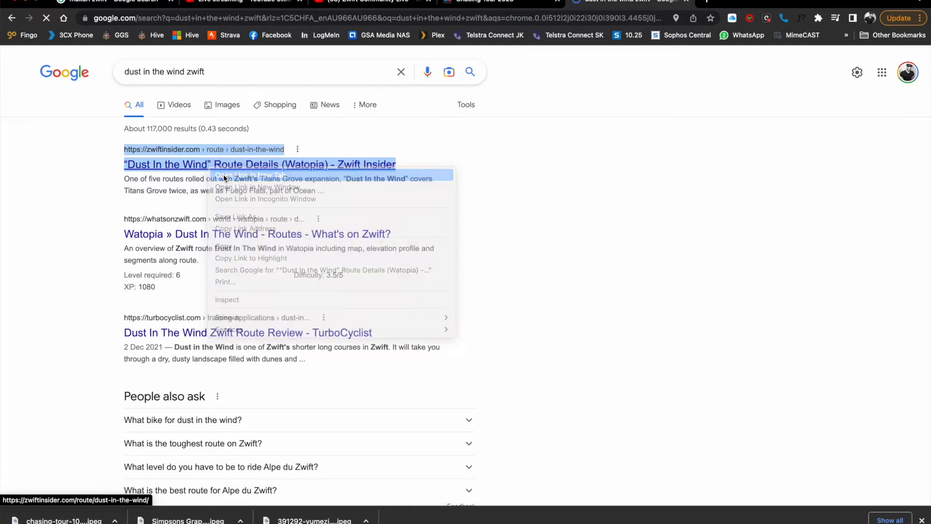
- Open Zwift Insider's Dust in the Wind page and scroll through the route details
left_click(250, 175)
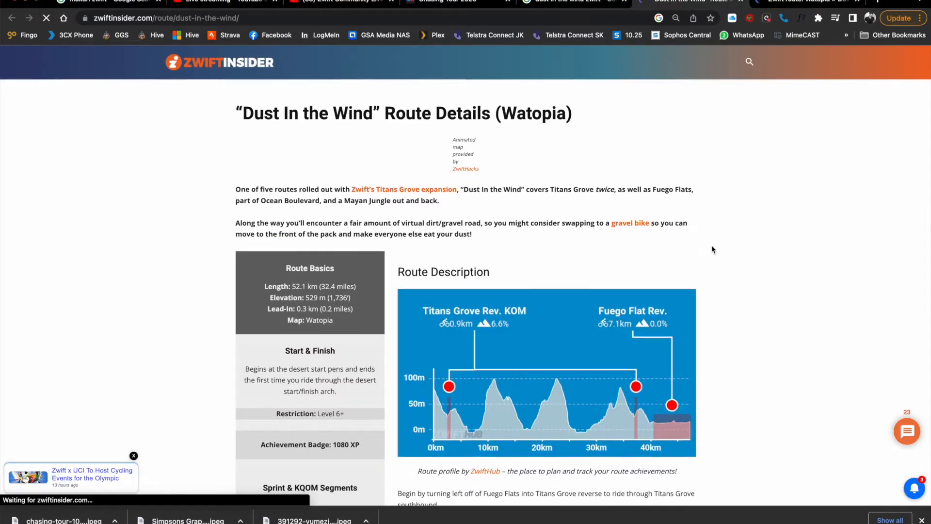
scroll("down", 3)
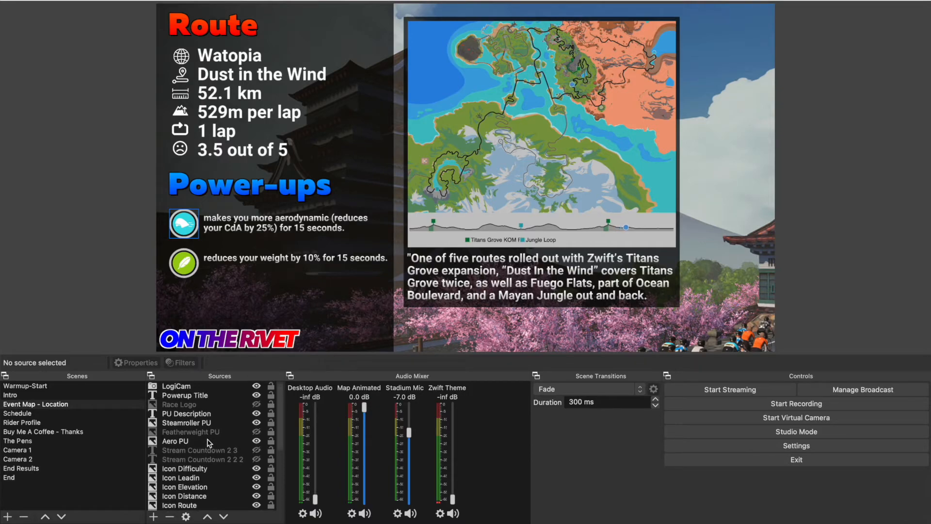
- Unhide the Featherweight draft-boost power-up and swap the background to a green Watopia image
left_click(190, 432)
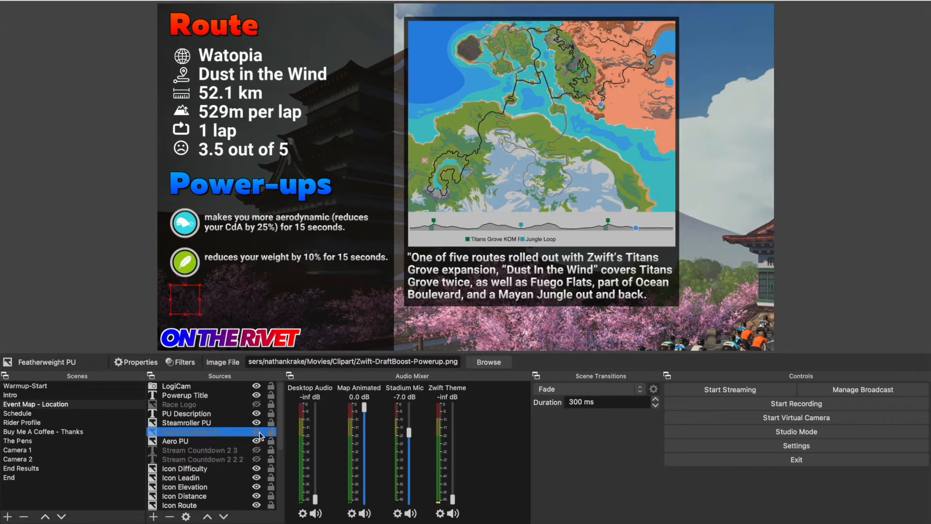
left_click(256, 432)
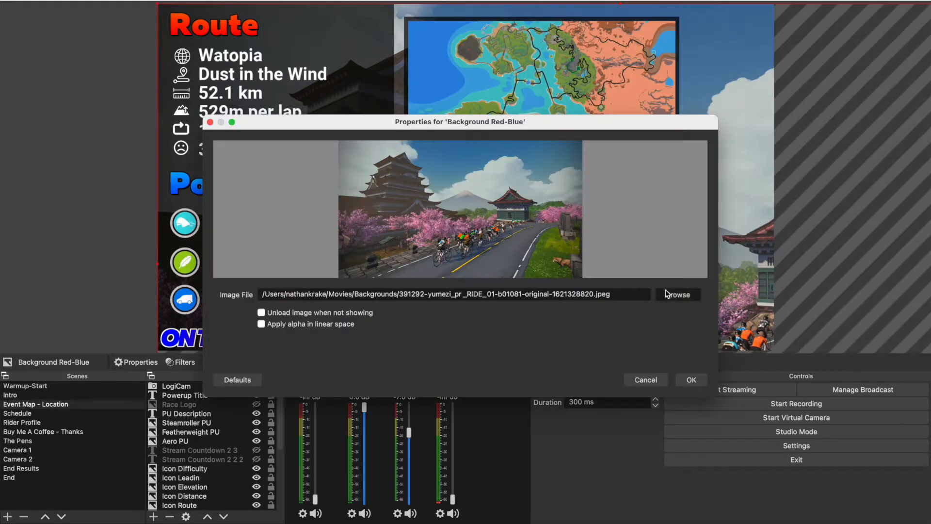
left_click(676, 293)
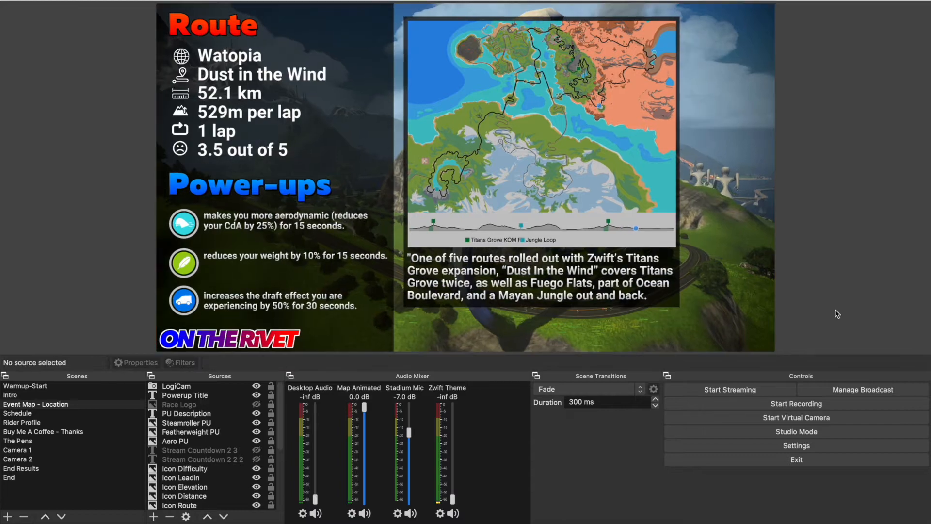
- Update the Schedule title and show the Chasing Tour 2023 calendar table with its background
right_click(17, 413)
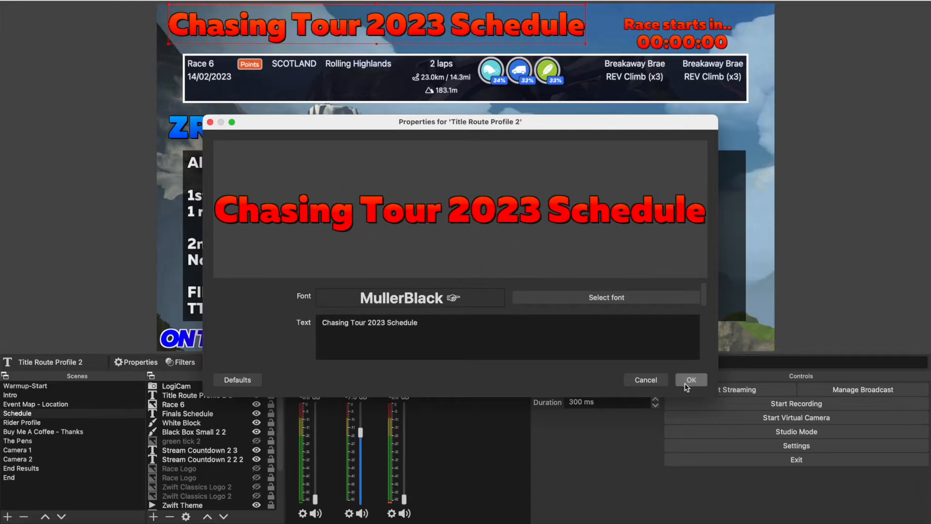
left_click(691, 380)
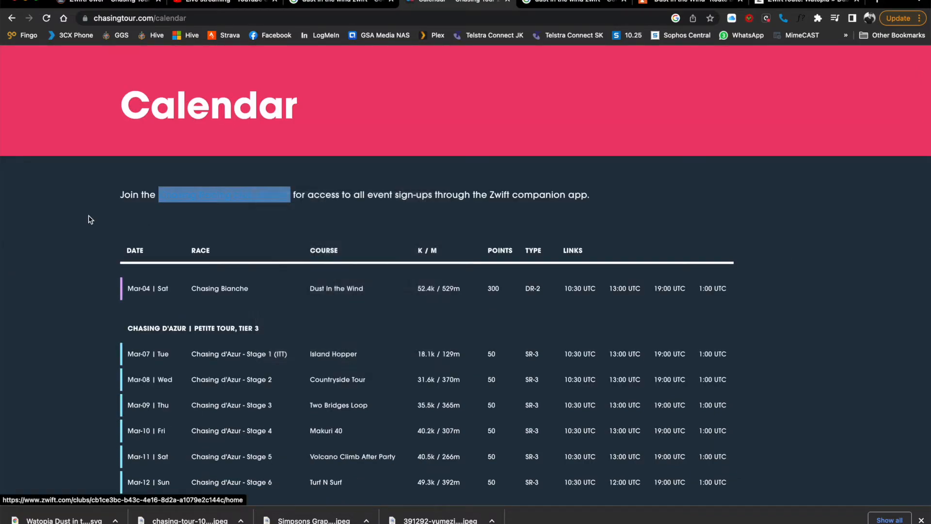
scroll("down", 3)
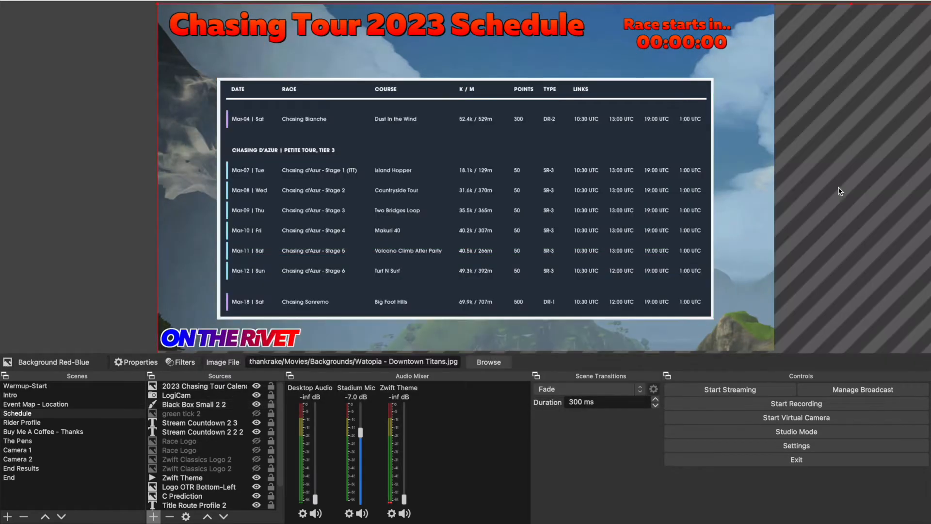
left_click(22, 423)
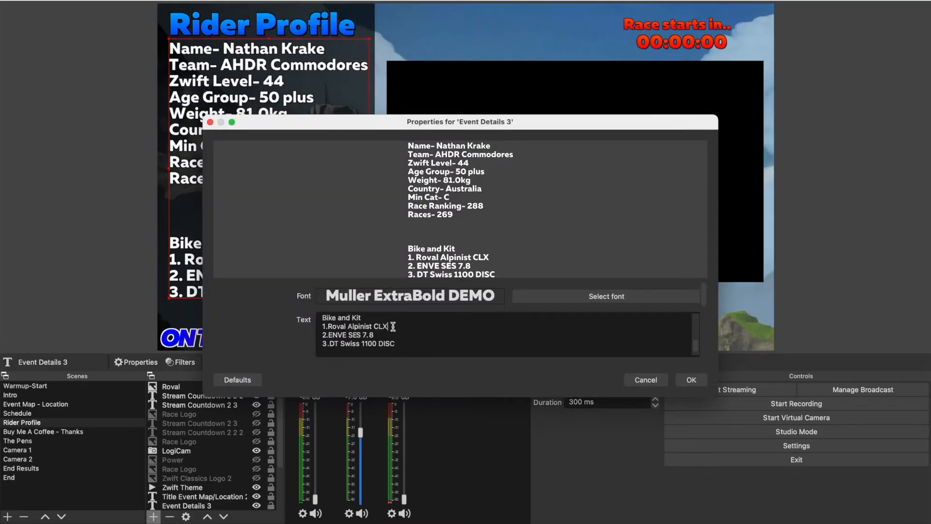
- Change the rider details text to list Tron (B) and AHDR Kit
type("Tron )B")
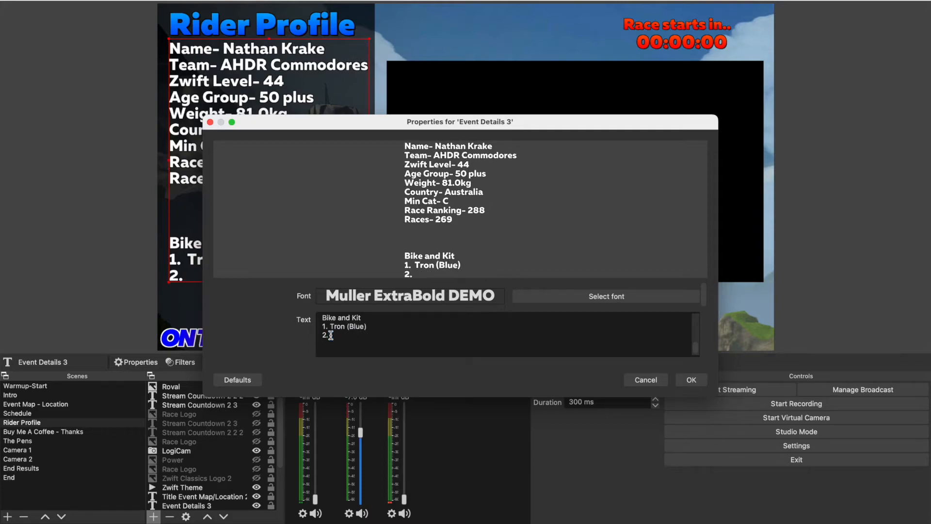
type("AHDR Kit")
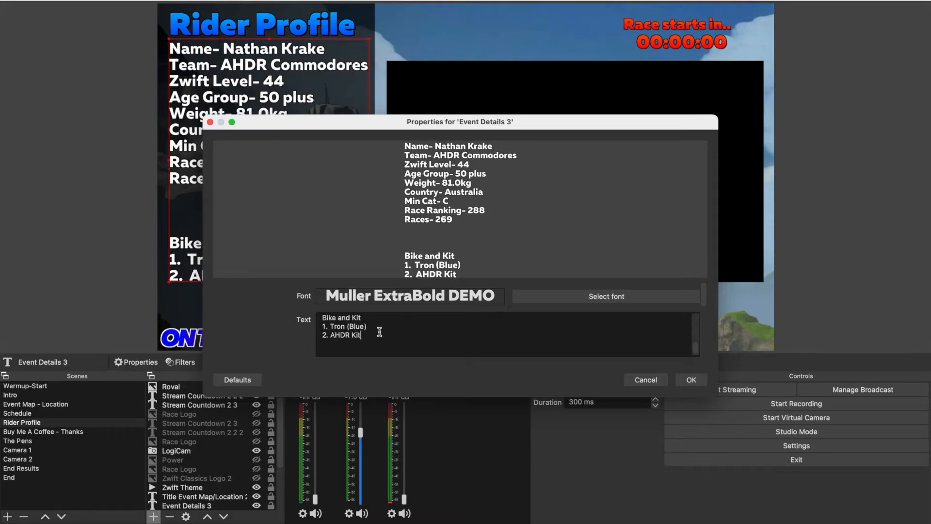
left_click(690, 379)
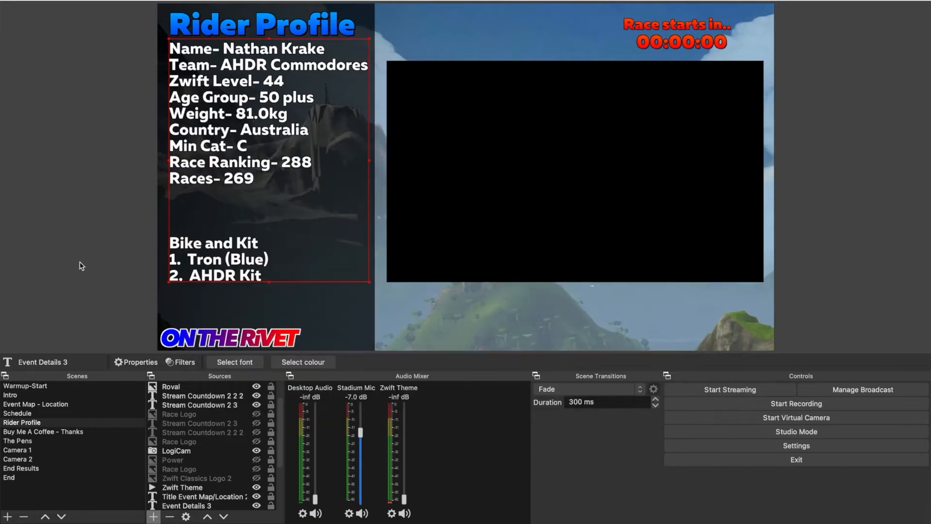
- Delete the three old items and add the AHDR Tron Blue video from Bike Overviews
left_click(171, 413)
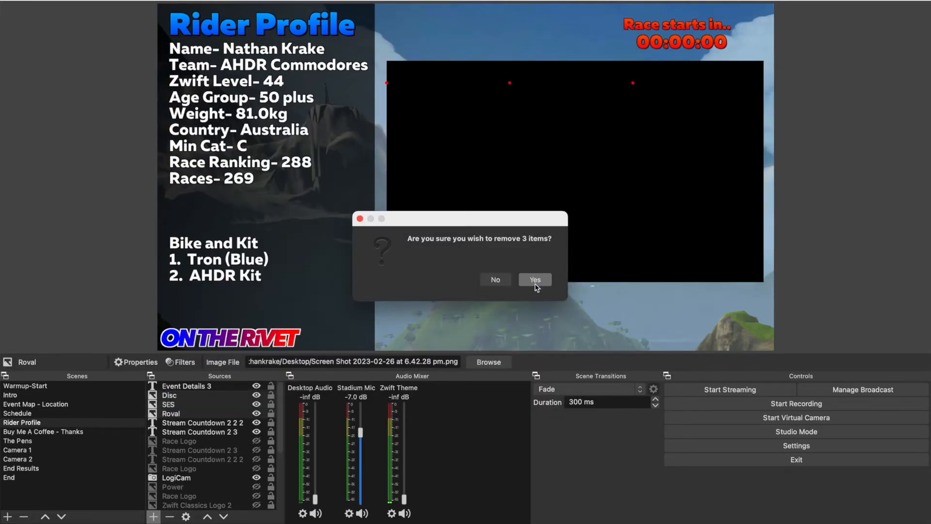
left_click(534, 280)
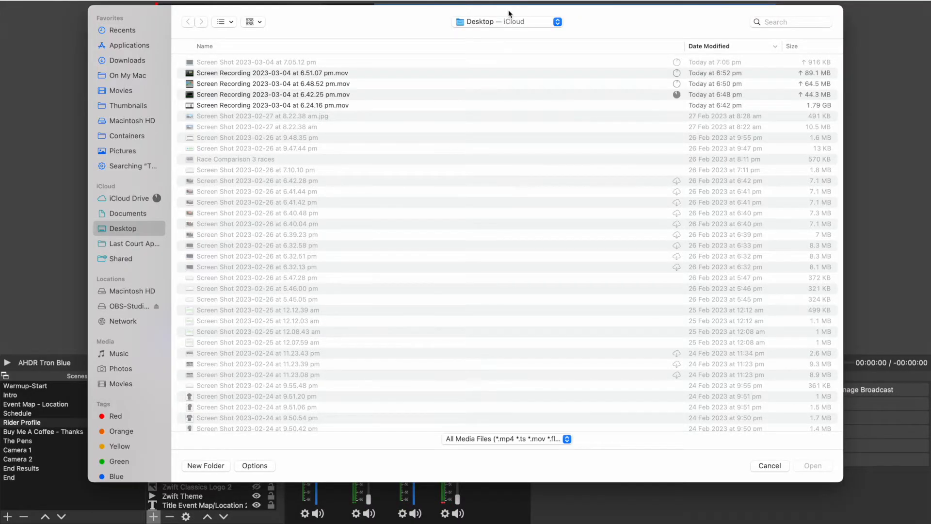
left_click(120, 90)
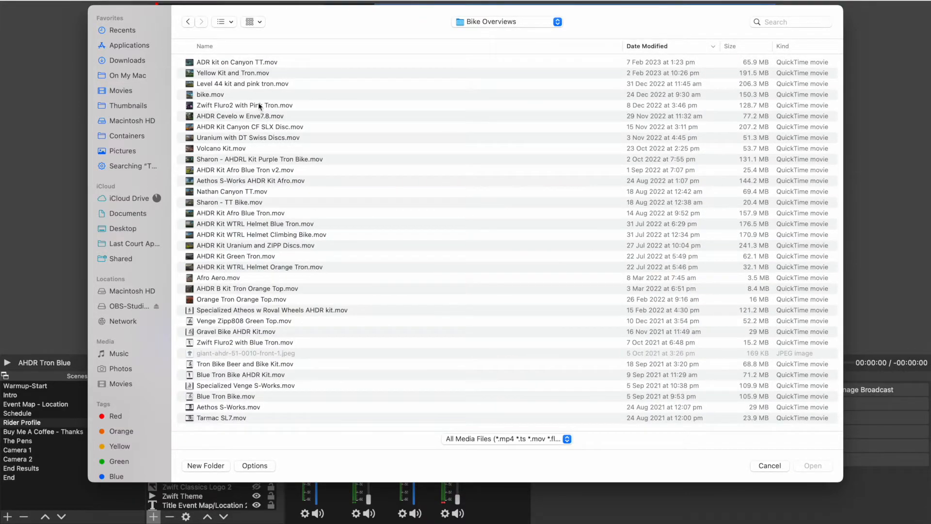
left_click(769, 465)
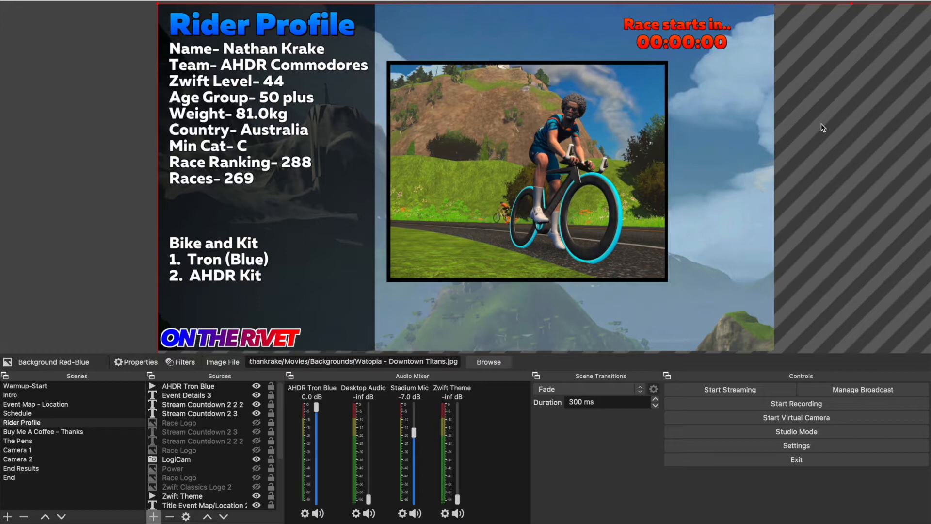
left_click(42, 432)
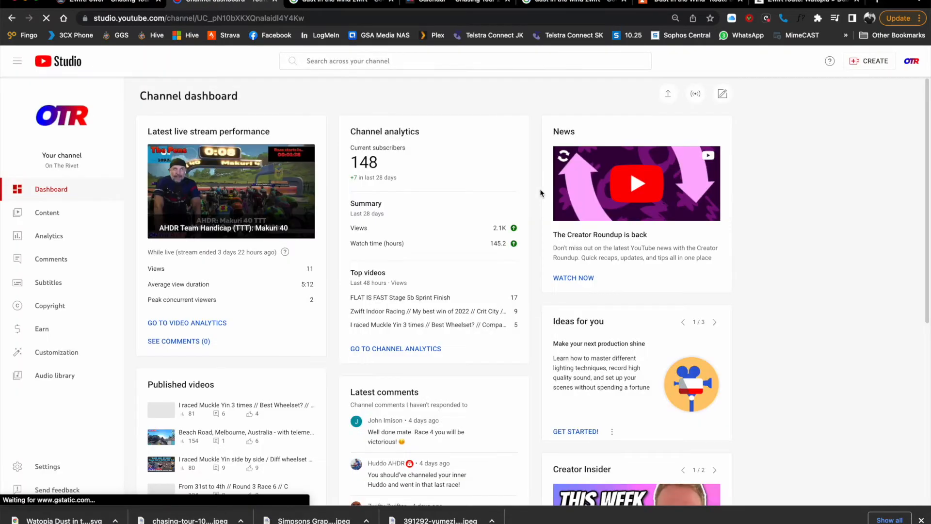
- Open the 148-subscriber analytics view with its 28-day growth chart
left_click(49, 236)
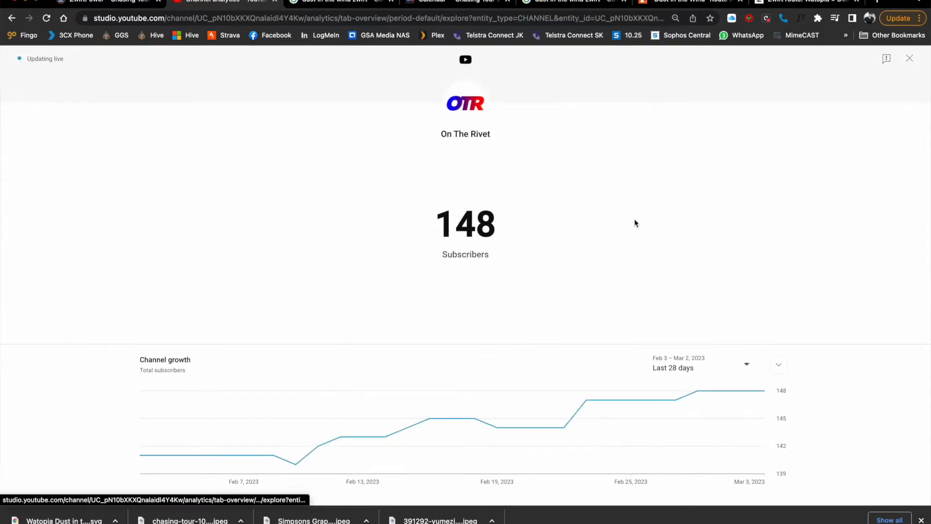
mouse_move(132, 208)
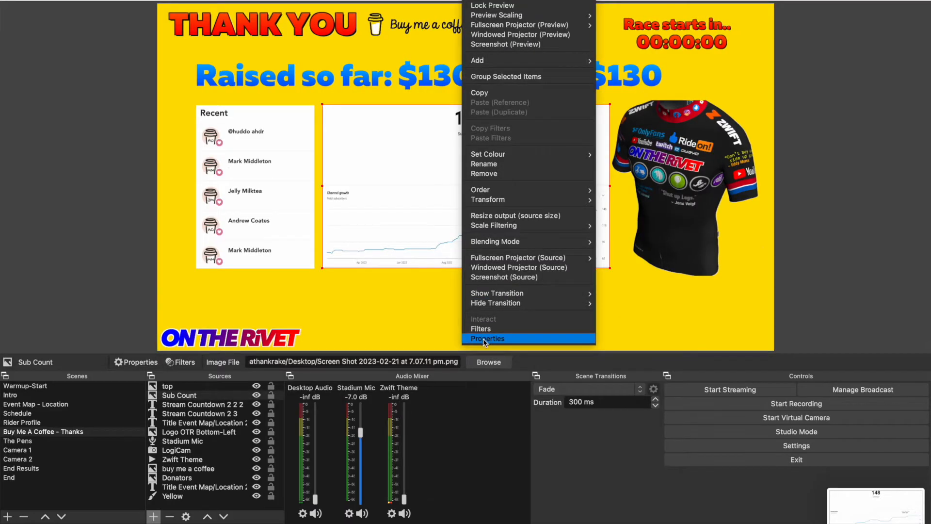
- Point the Sub Count image source at the new 148-subscriber screenshot
left_click(488, 338)
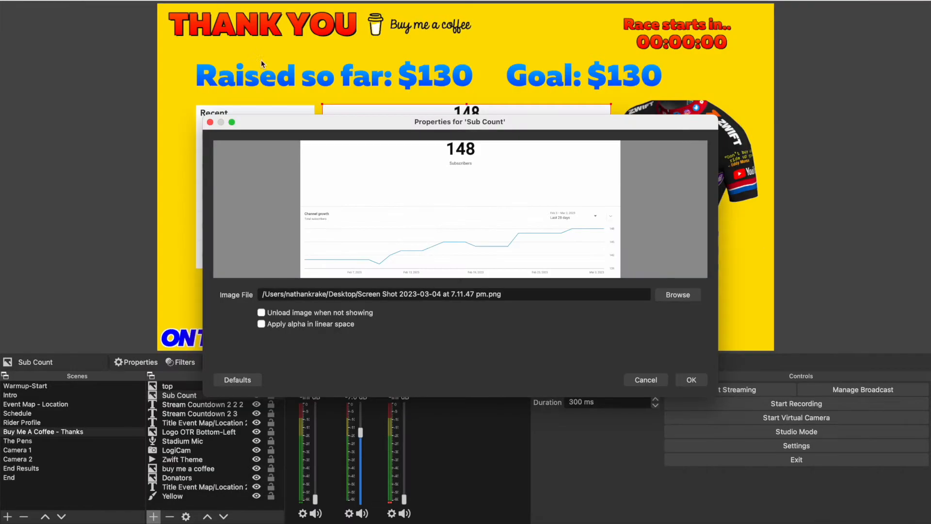
left_click(691, 380)
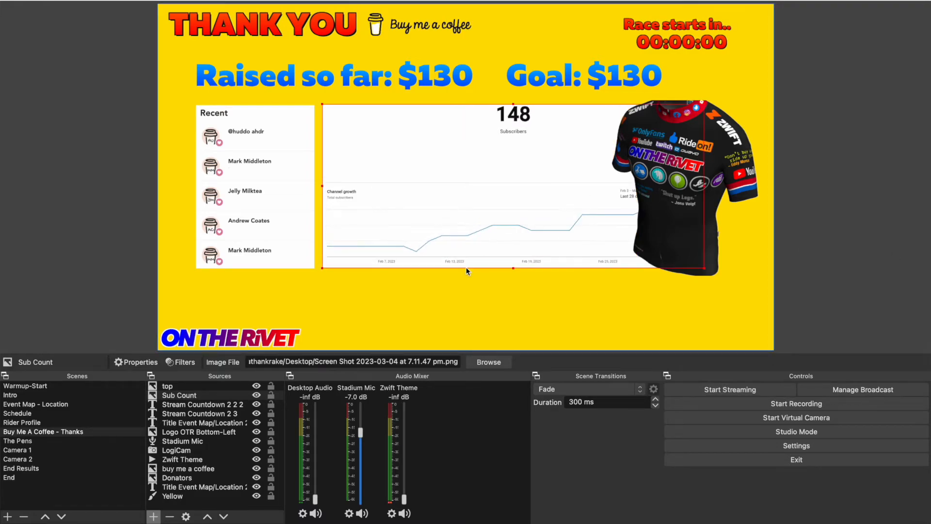
left_click(167, 386)
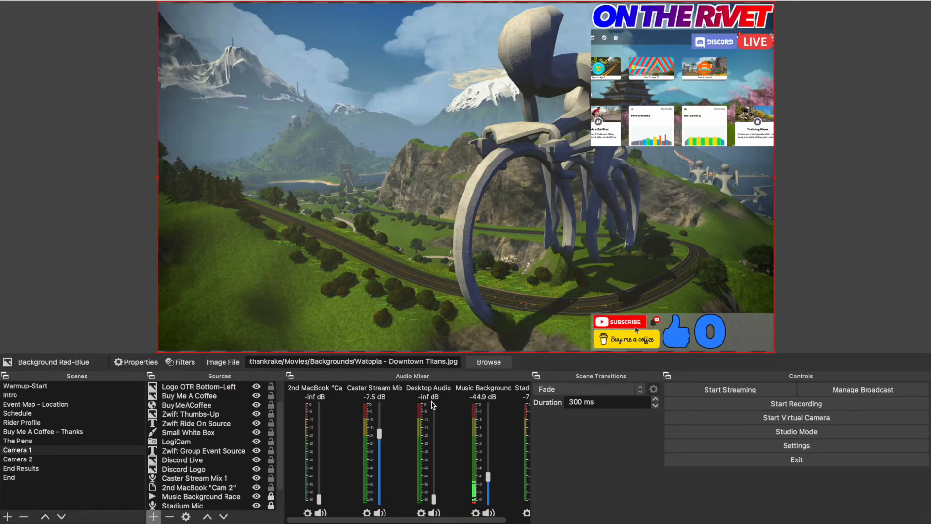
- Preview the Camera 2 and End Results scenes in turn
left_click(197, 505)
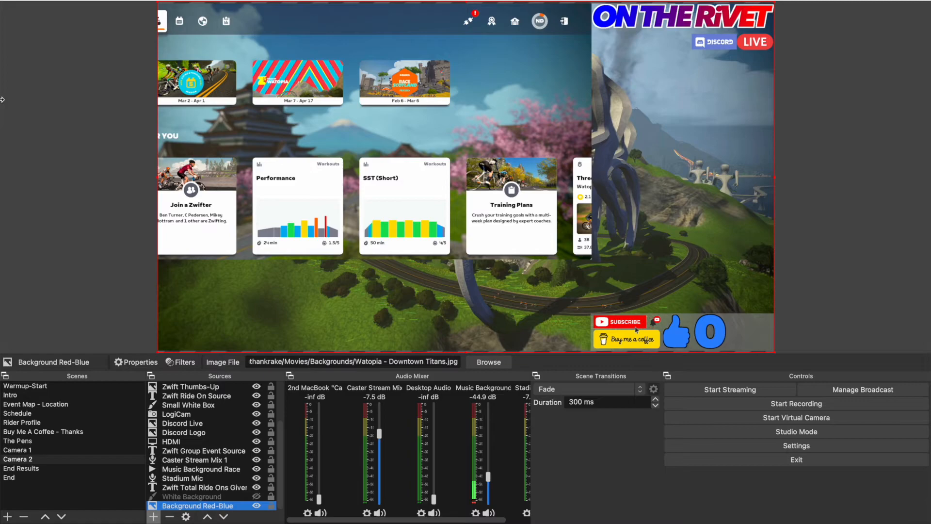
right_click(196, 479)
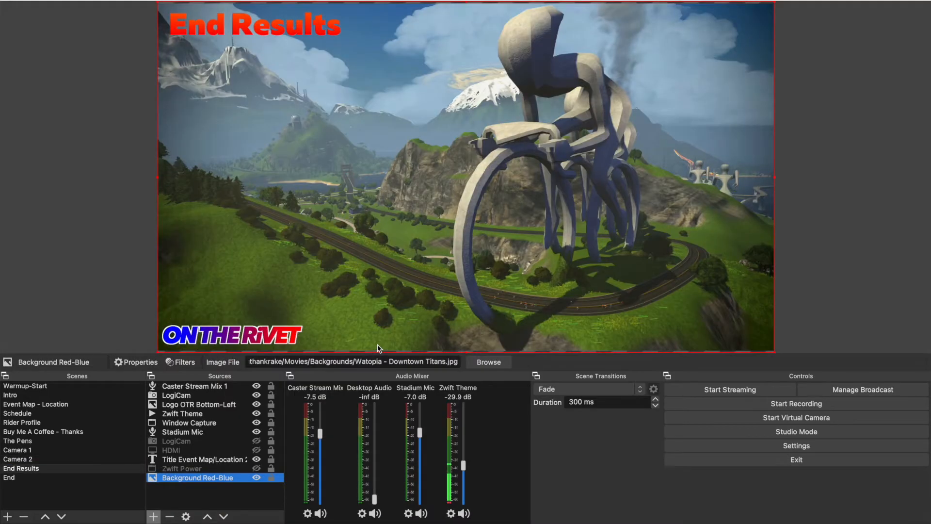
left_click(205, 460)
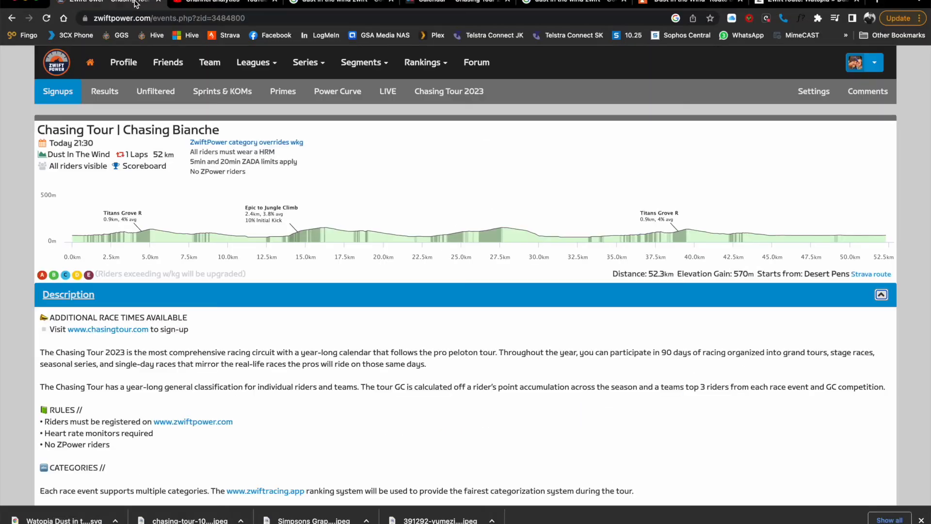
mouse_move(209, 62)
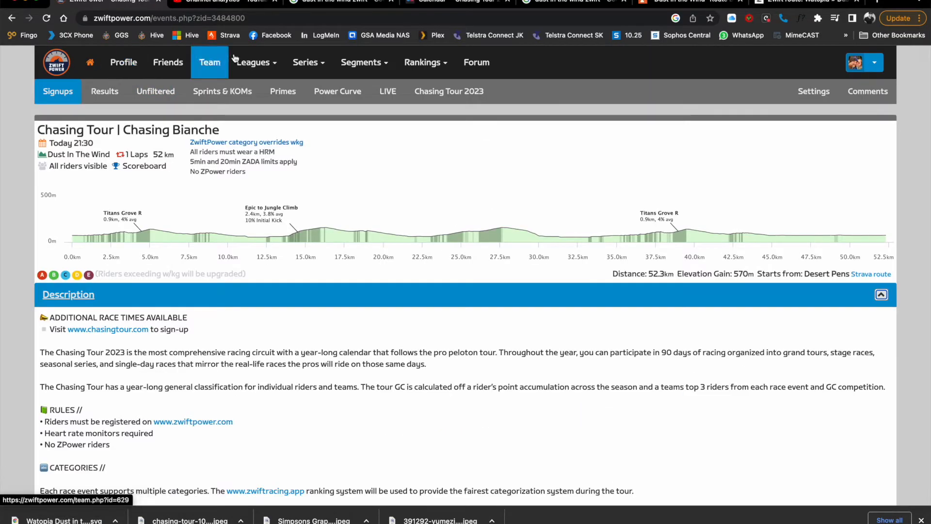
- Show Chasing Bianche's LIVE positions view, currently listing no riders
left_click(387, 91)
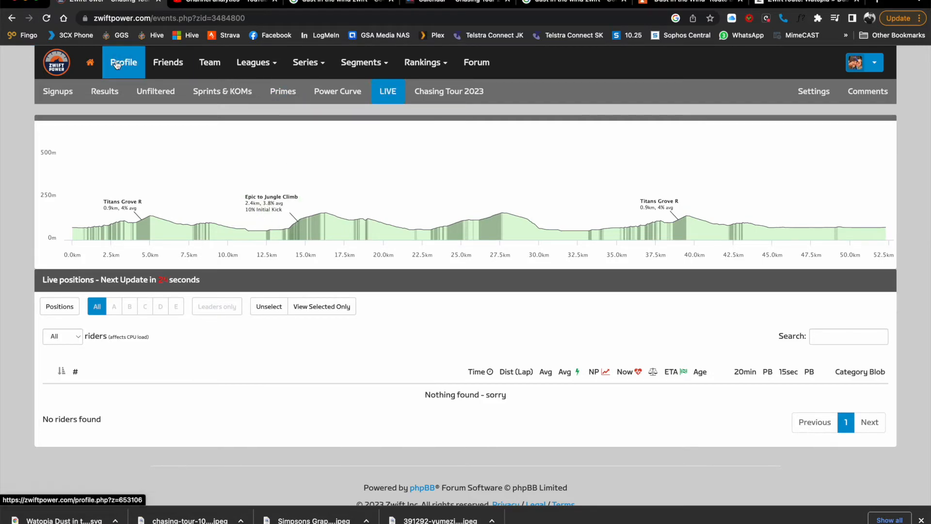
left_click(57, 90)
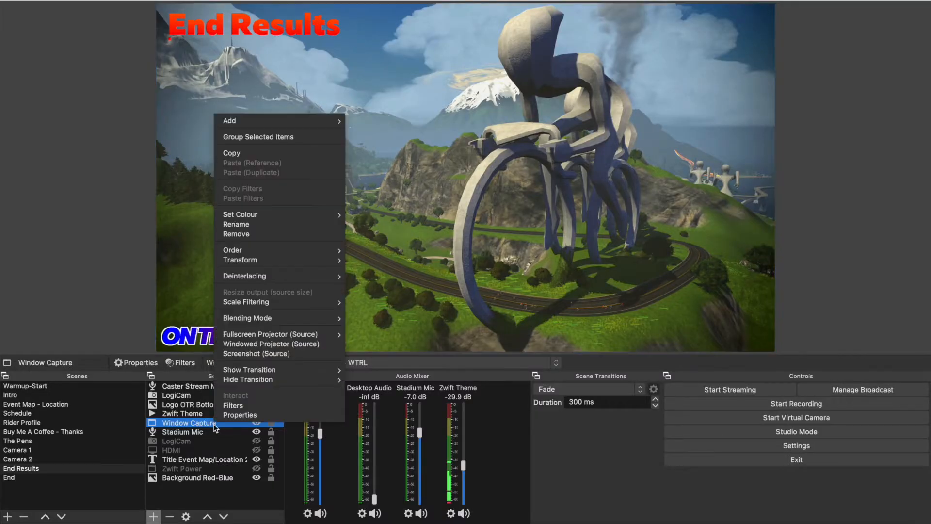
- Capture the Chrome ZwiftPower Chasing Bianche window in End Results, then launch Advanced Scene Switcher
left_click(241, 415)
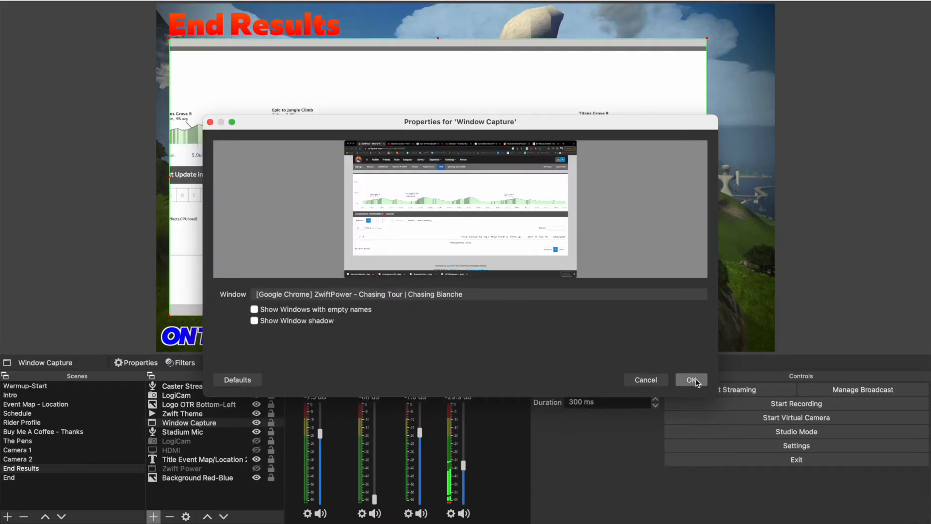
left_click(690, 379)
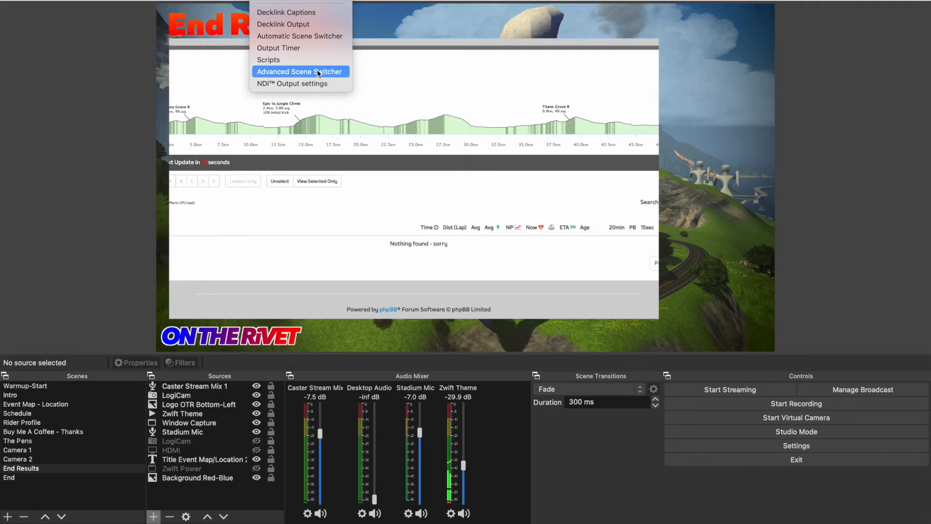
left_click(299, 71)
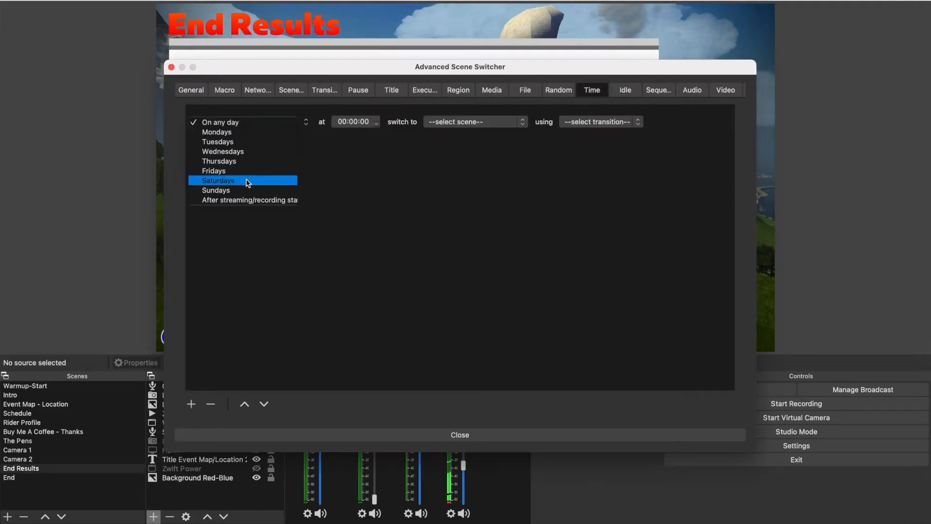
- Set the first three timed rules to any day, with times and Warmup-Start as target
left_click(469, 121)
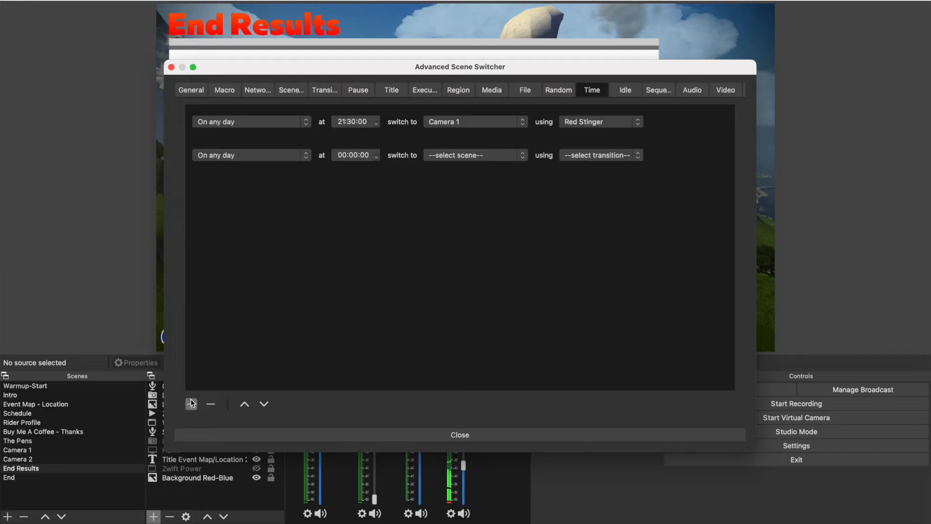
left_click(351, 155)
type("21:1")
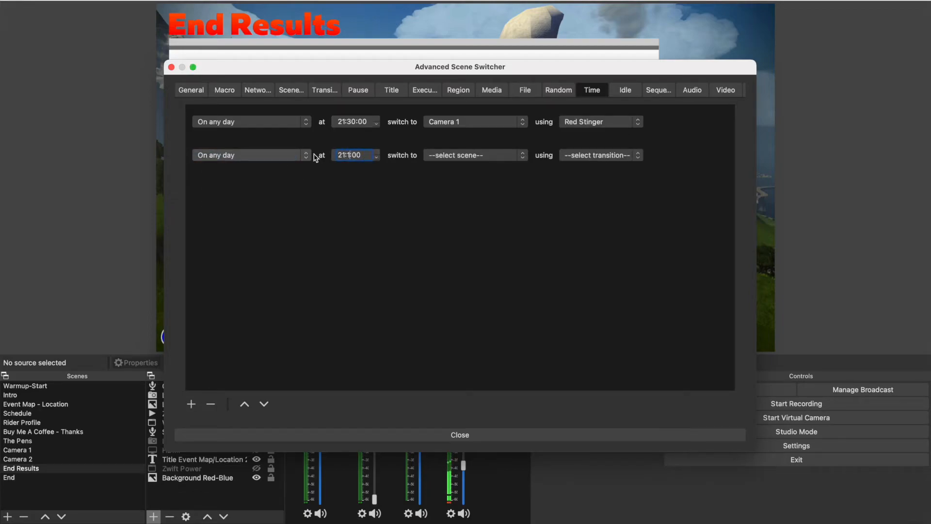
left_click(475, 156)
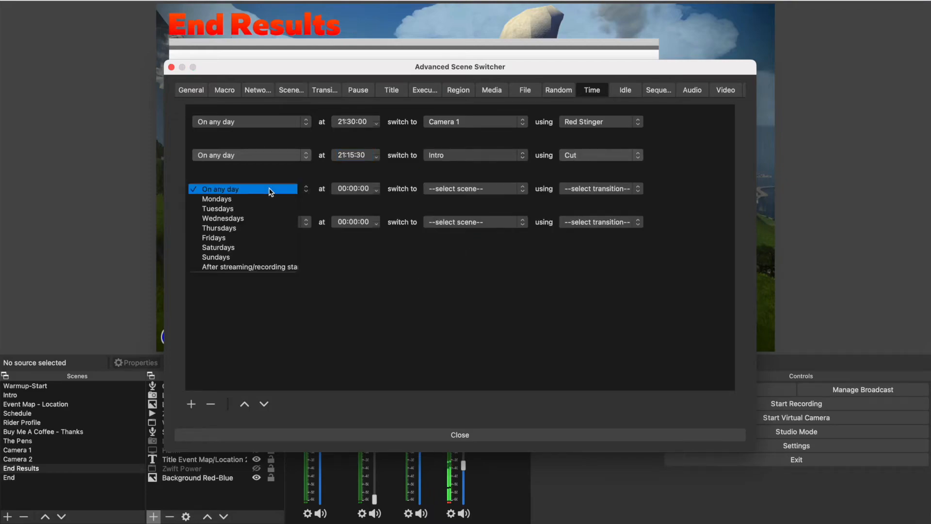
left_click(242, 188)
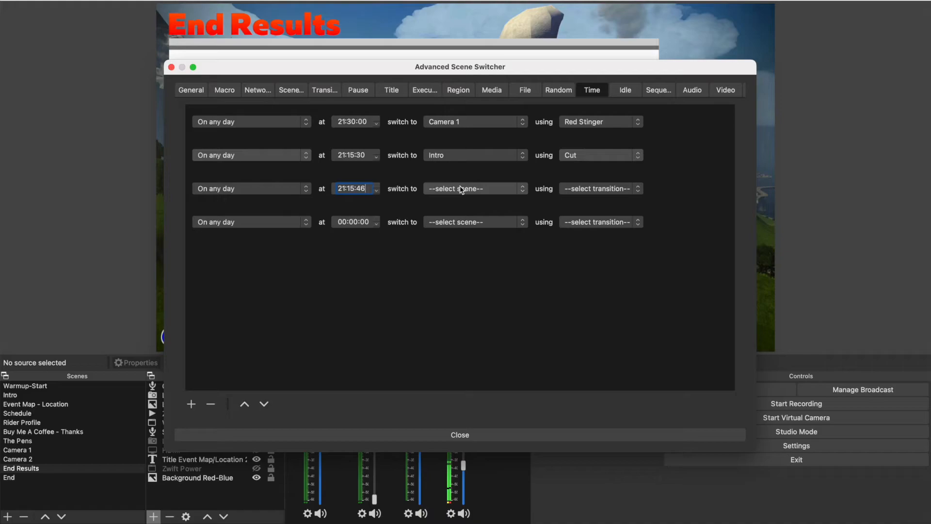
left_click(475, 188)
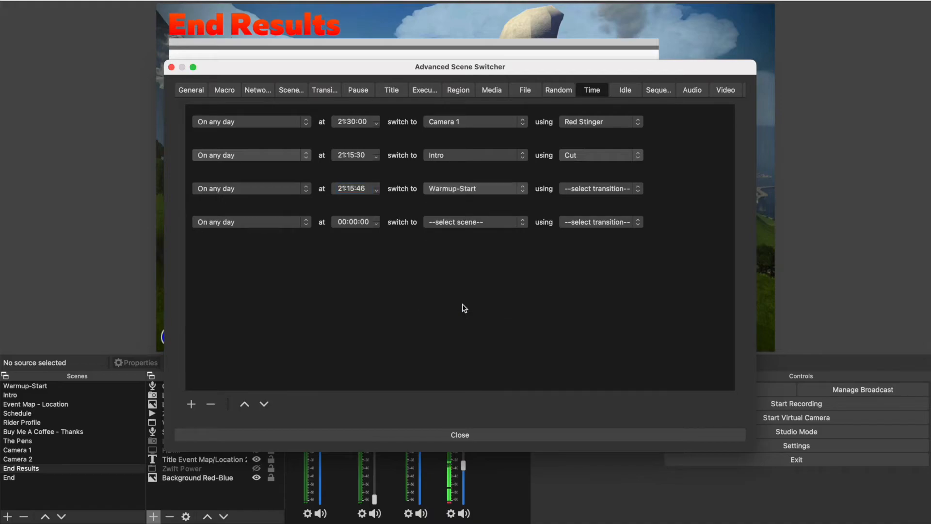
left_click(600, 188)
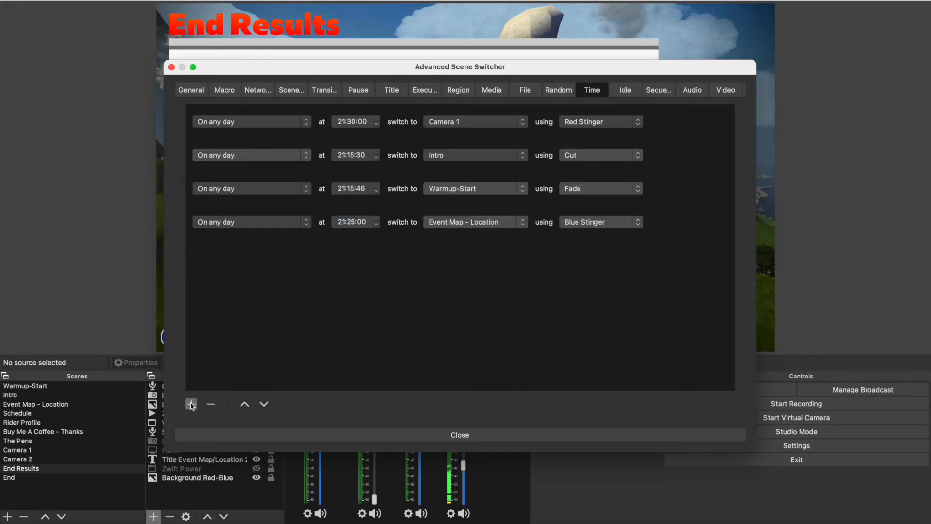
- Add timed switches through 21:27:00, move Camera 1 last, review Sequence, and close
left_click(191, 404)
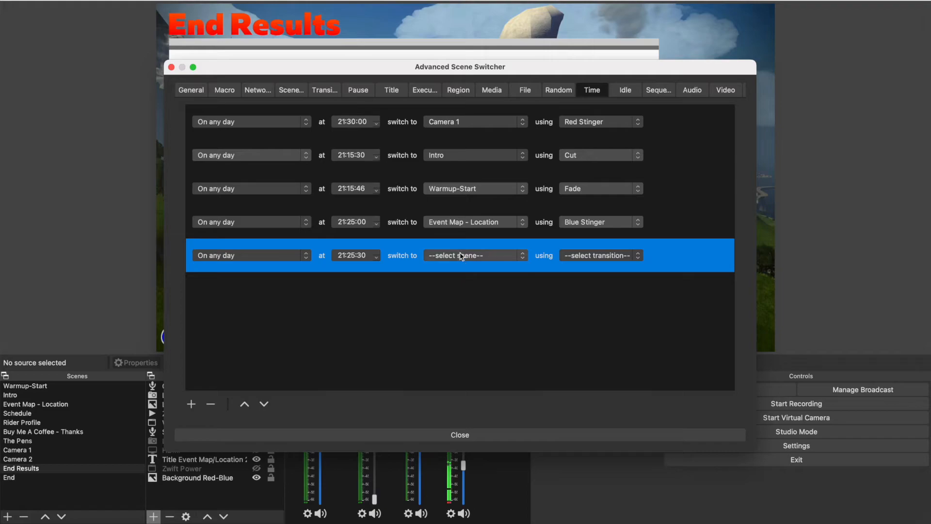
left_click(190, 404)
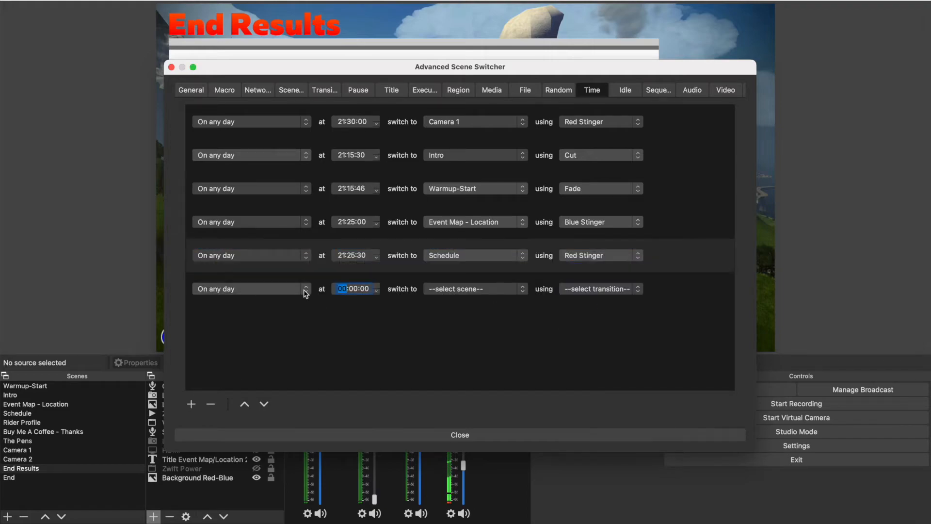
left_click(475, 288)
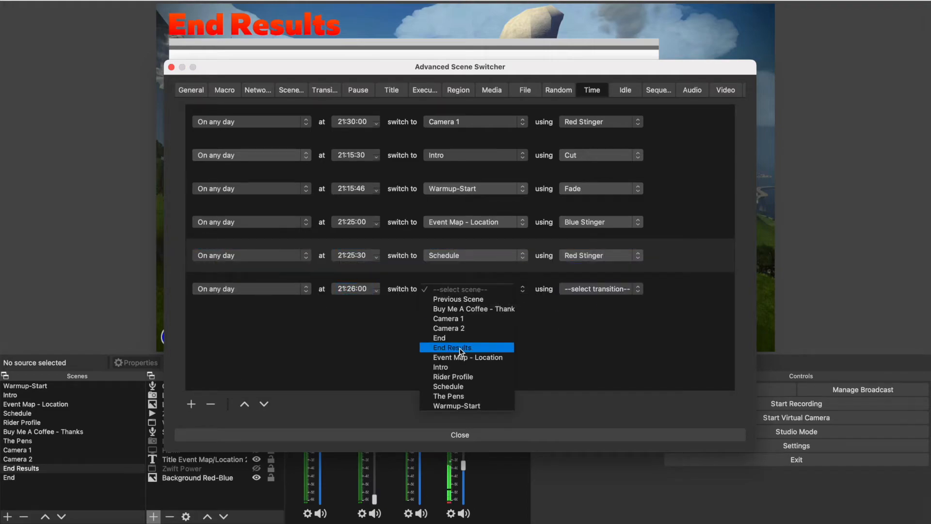
left_click(453, 376)
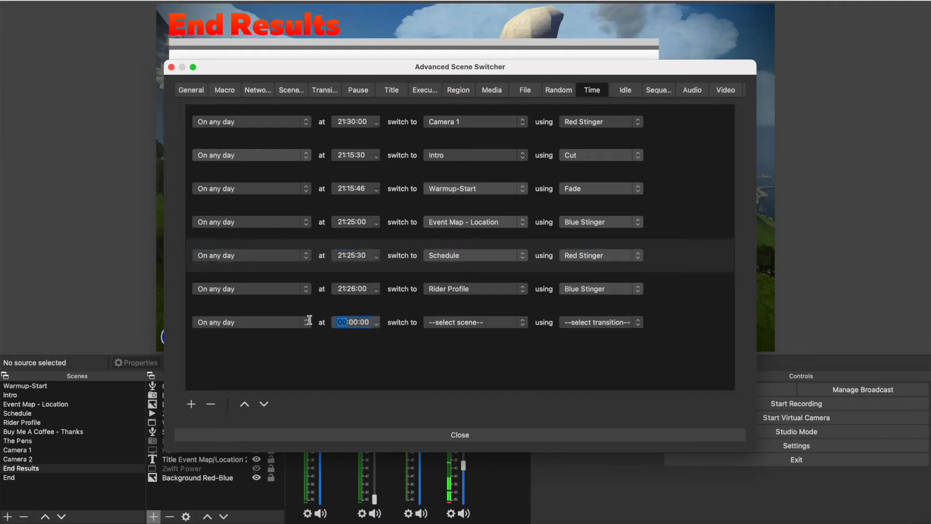
left_click(475, 322)
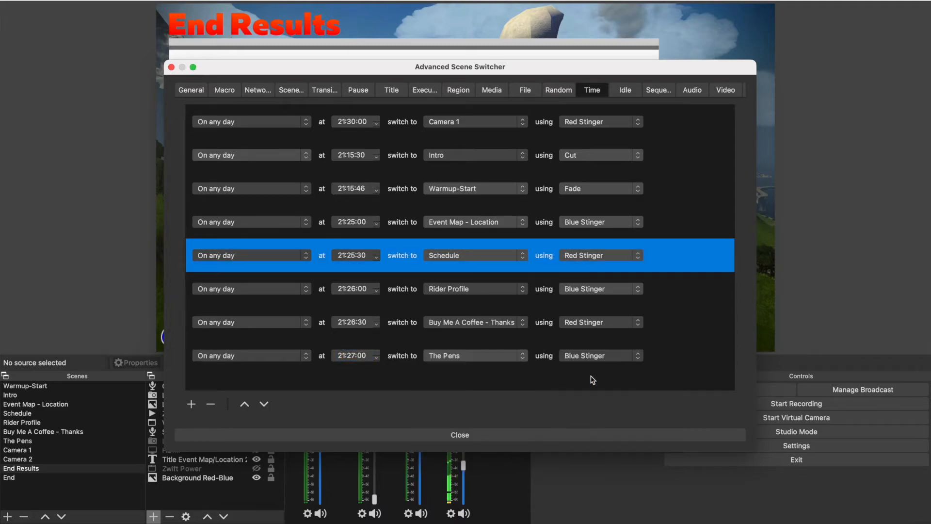
left_click(264, 404)
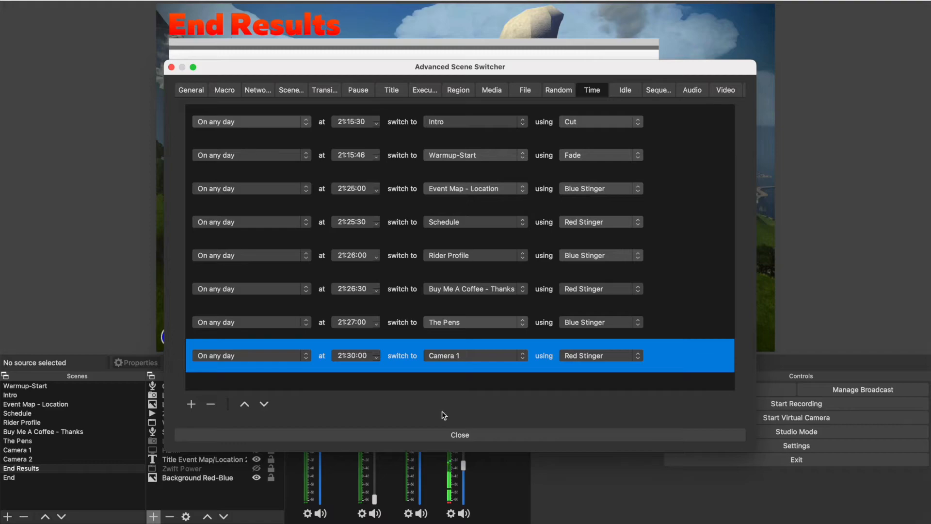
left_click(658, 89)
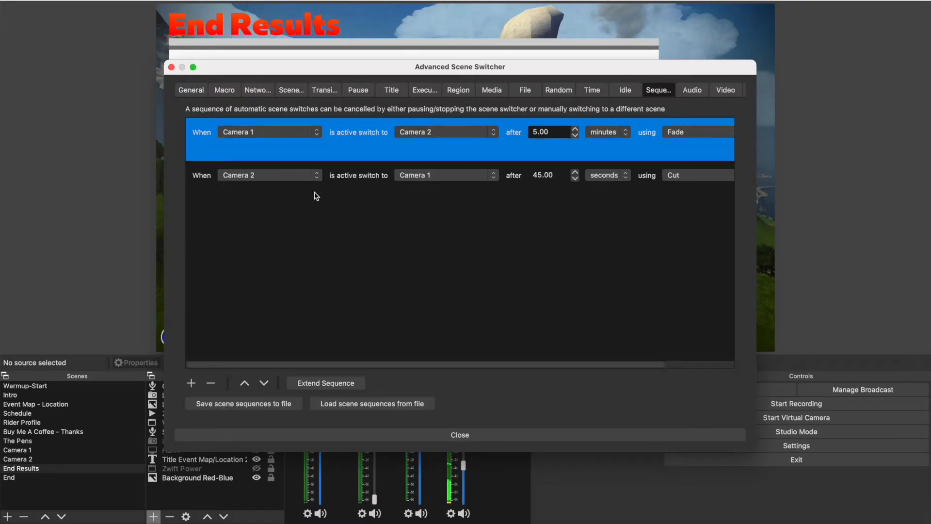
mouse_move(452, 196)
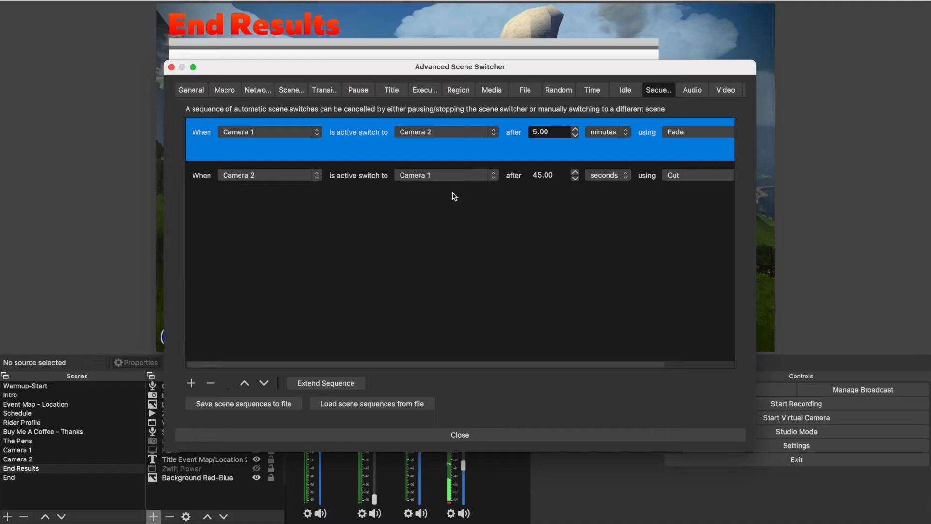
mouse_move(459, 435)
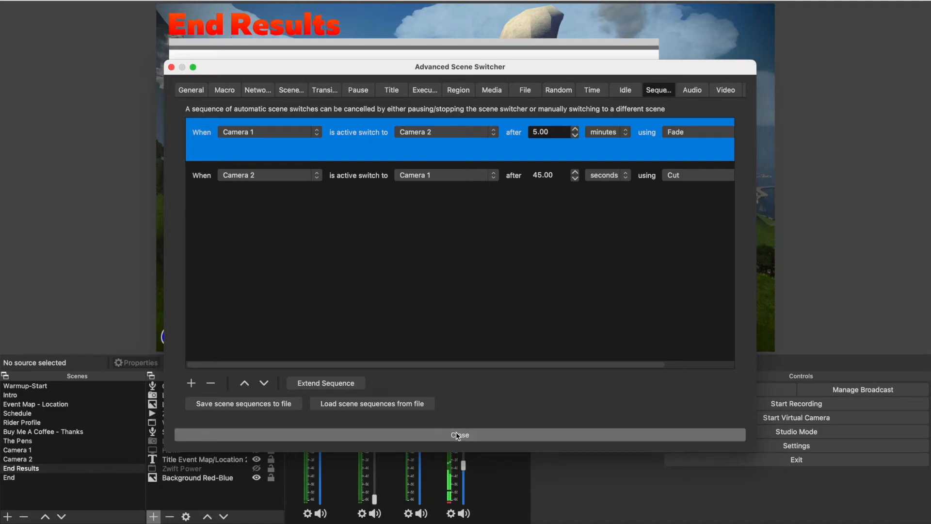
left_click(460, 434)
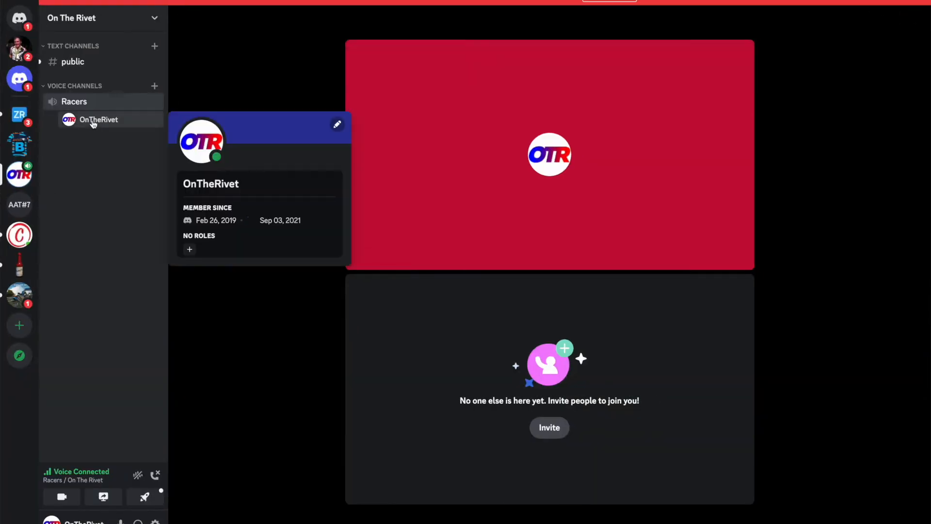
mouse_move(127, 375)
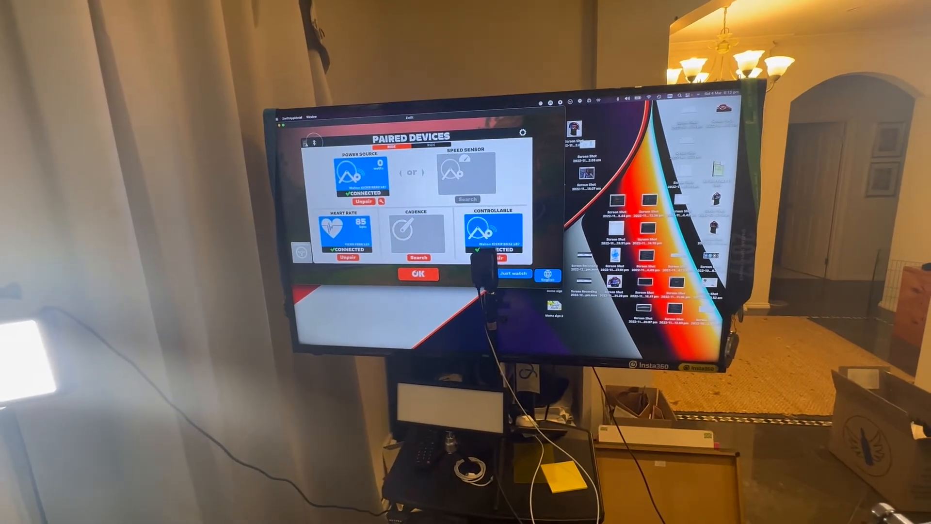
- Confirm devices and open the scheduled Chasing Tour stream awaiting streaming software
left_click(418, 274)
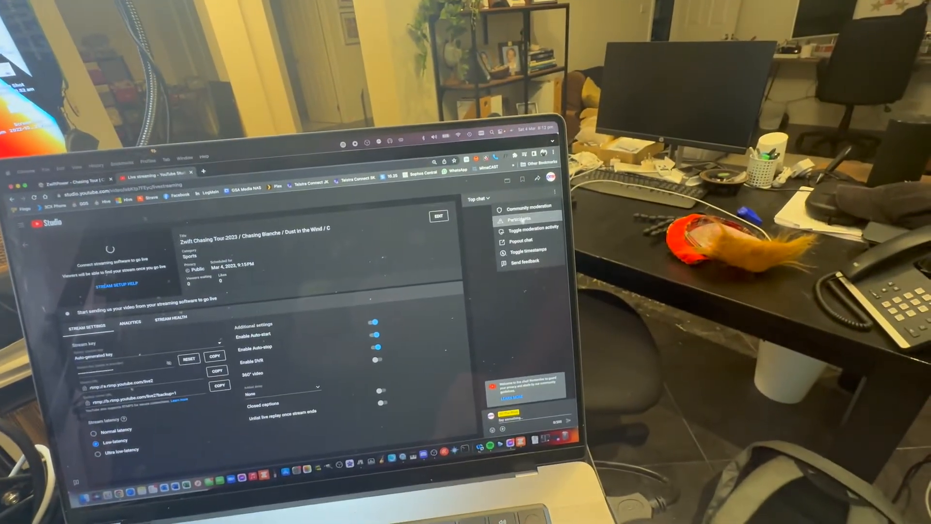
left_click(521, 241)
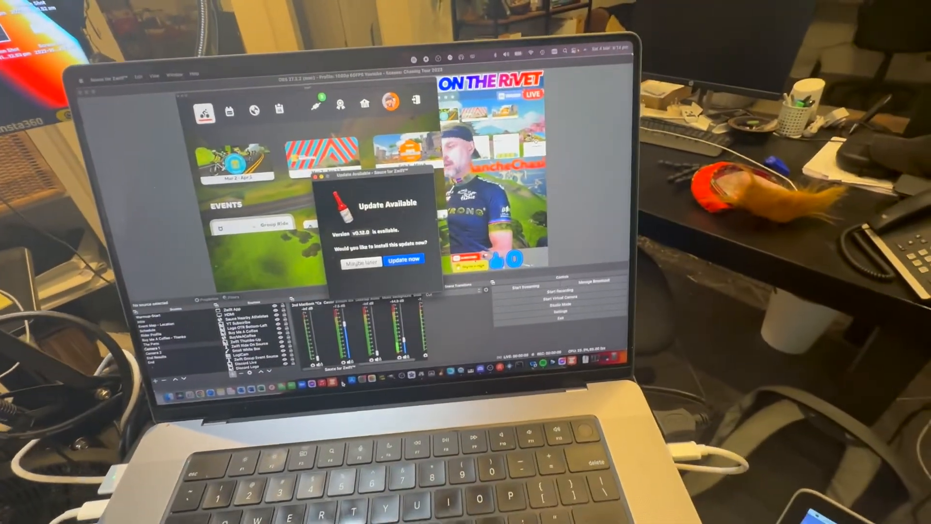
- Dismiss the Sauce for Zwift Update Available notice
left_click(360, 259)
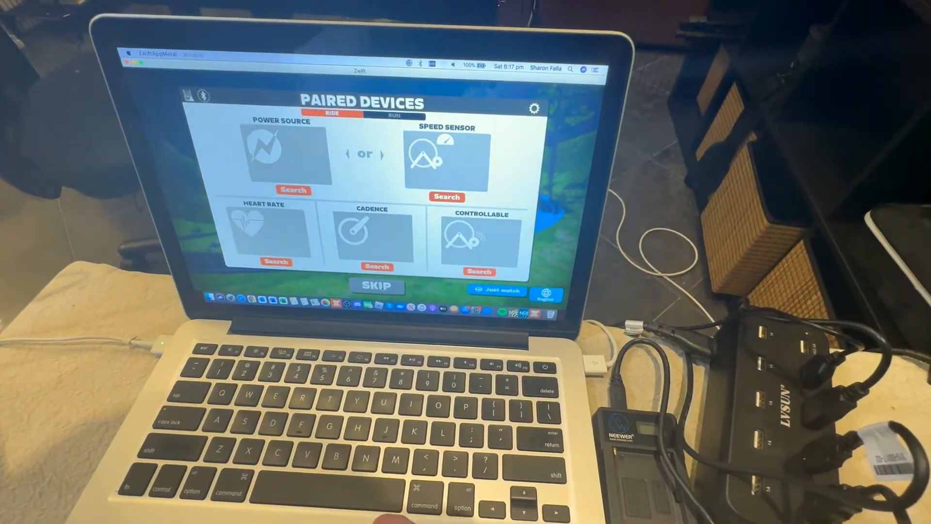
- Leave Paired Devices and pick the Dust In The Wind route in Watopia
left_click(376, 285)
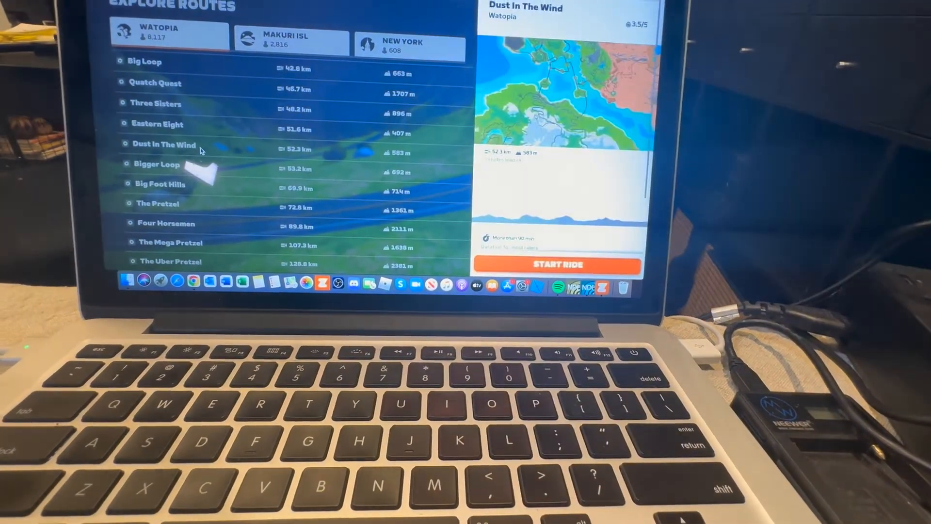
left_click(557, 264)
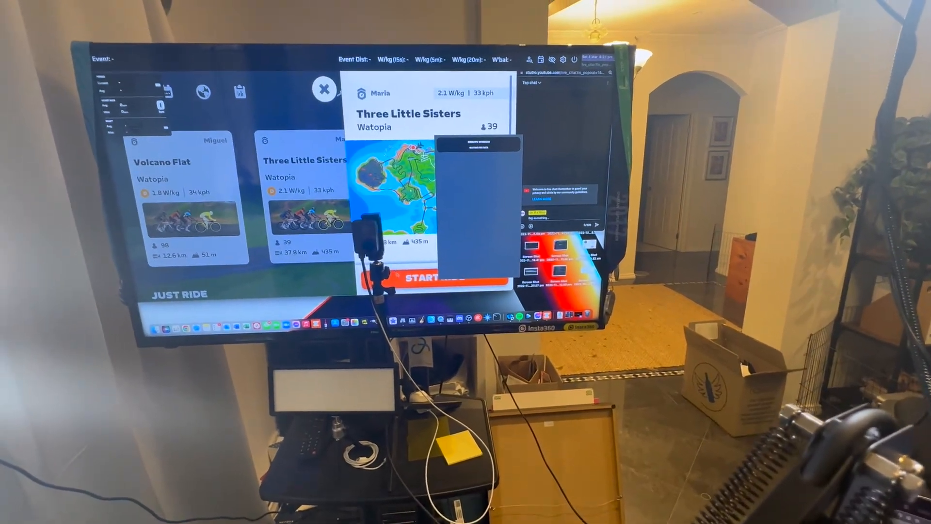
- Preview the Schedule scene showing the 2023 schedule table and race countdown
left_click(422, 278)
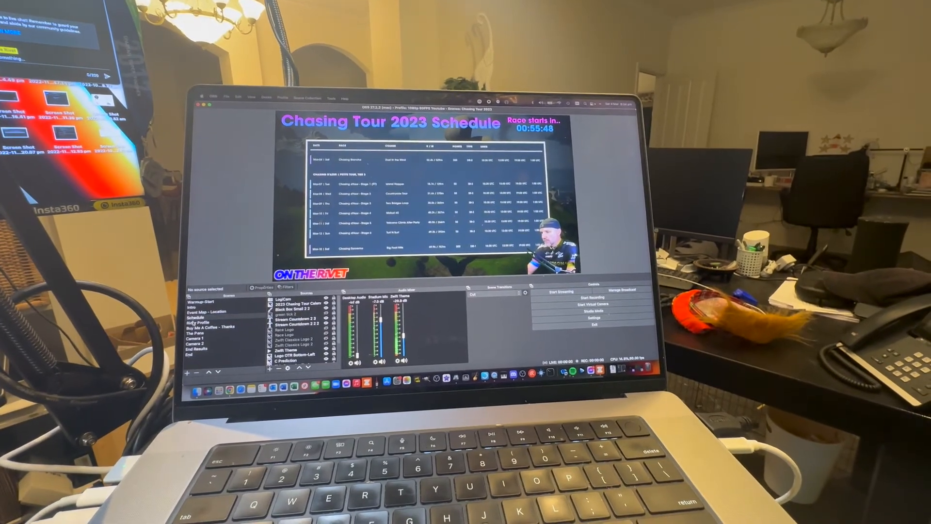
- Preview Camera 1, Camera 2, End Results, then the closing End scene
left_click(202, 326)
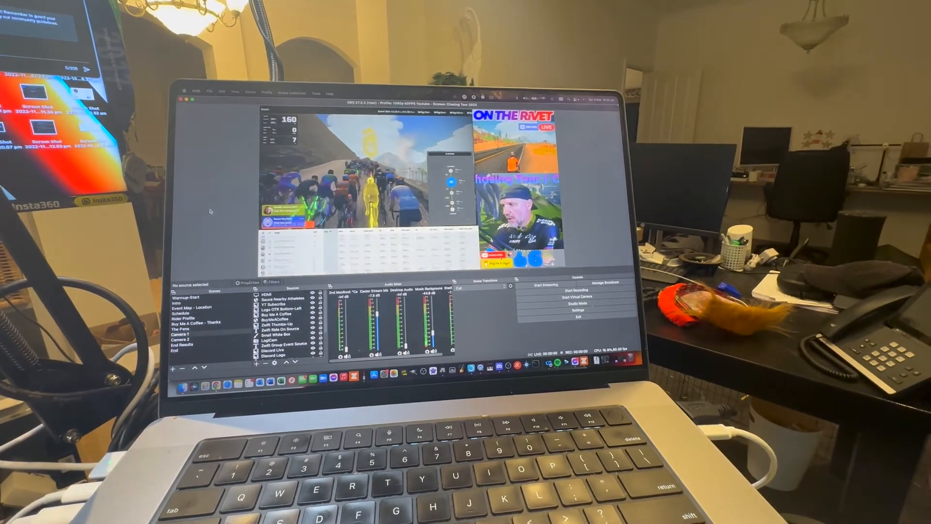
left_click(187, 336)
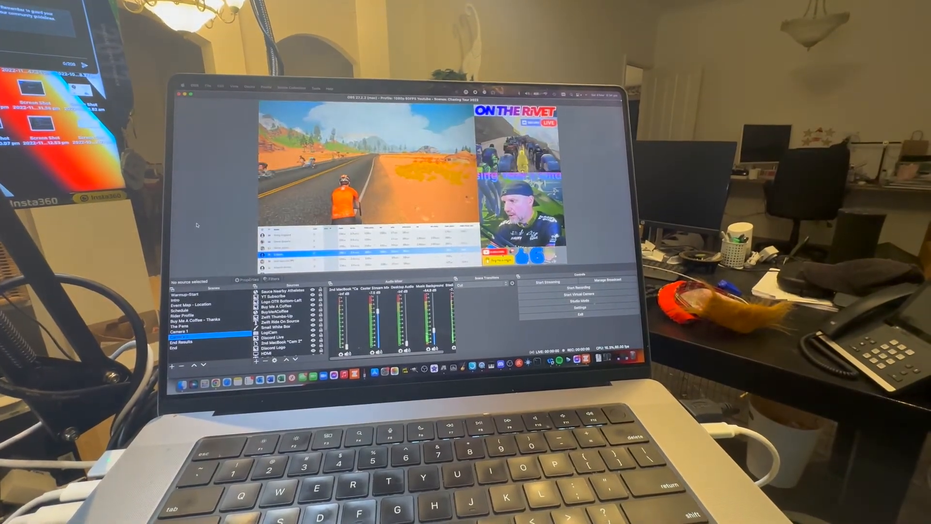
left_click(181, 341)
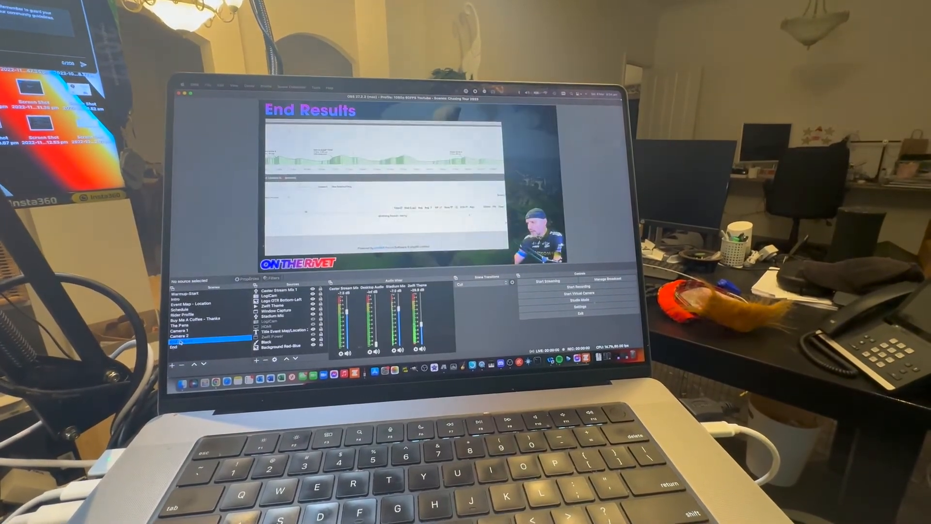
left_click(185, 341)
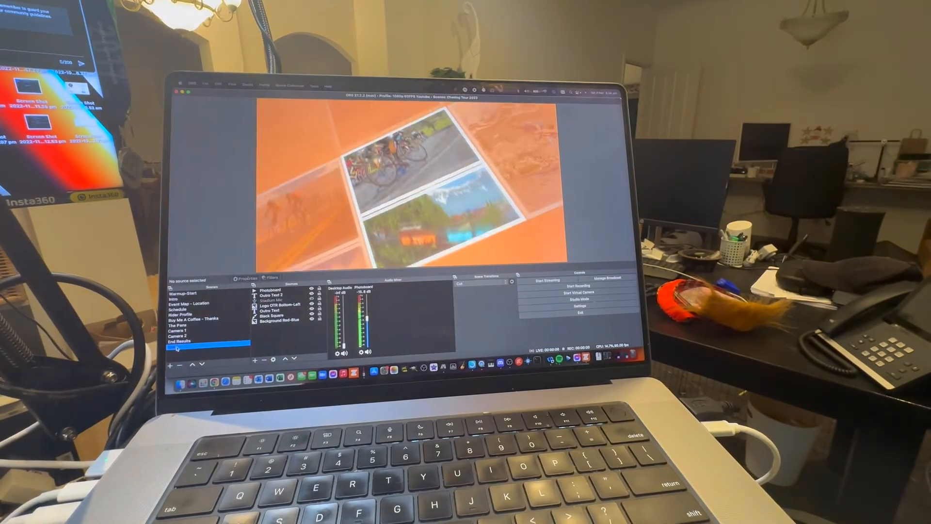